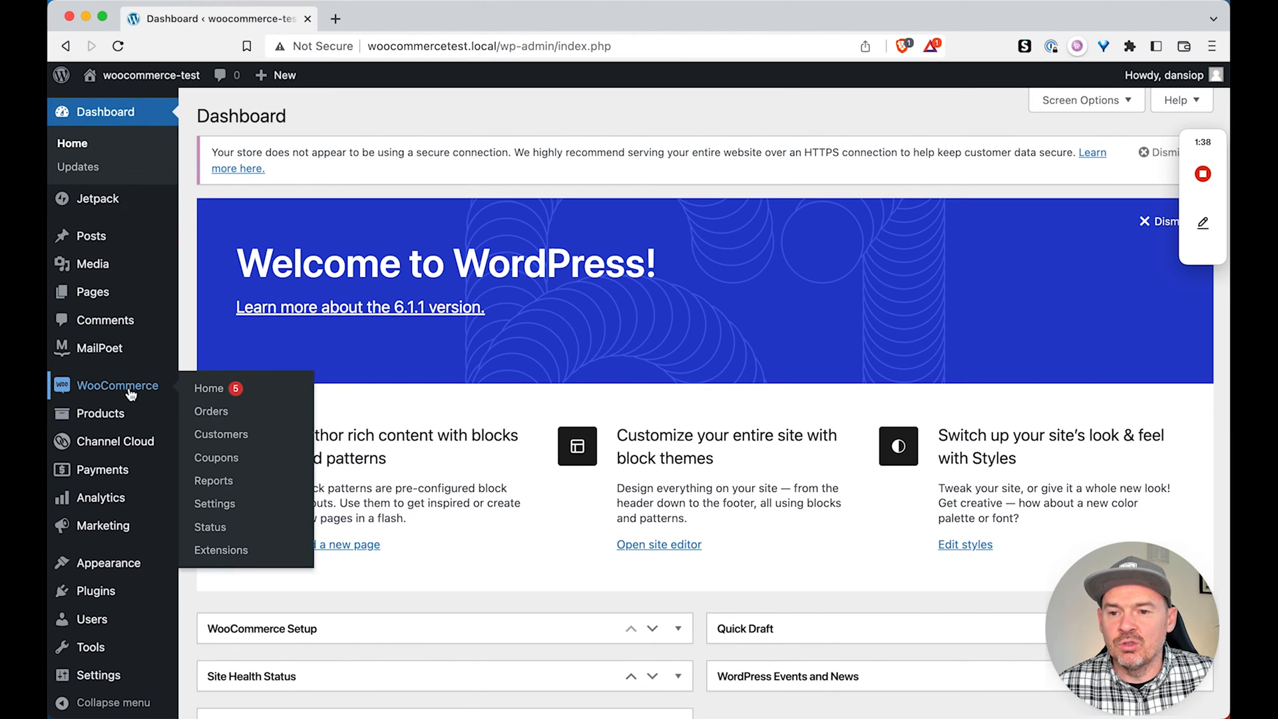
- Go to Products > All Products to list the store's 18 products
left_click(99, 413)
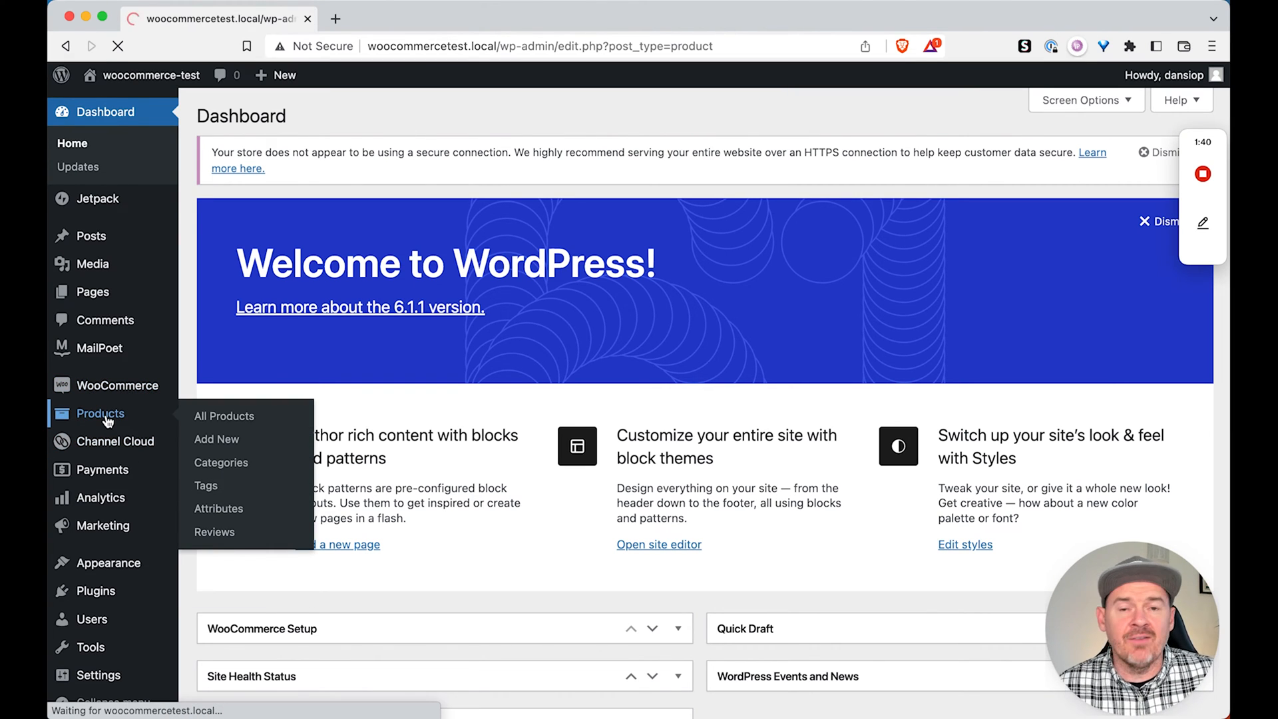
left_click(224, 415)
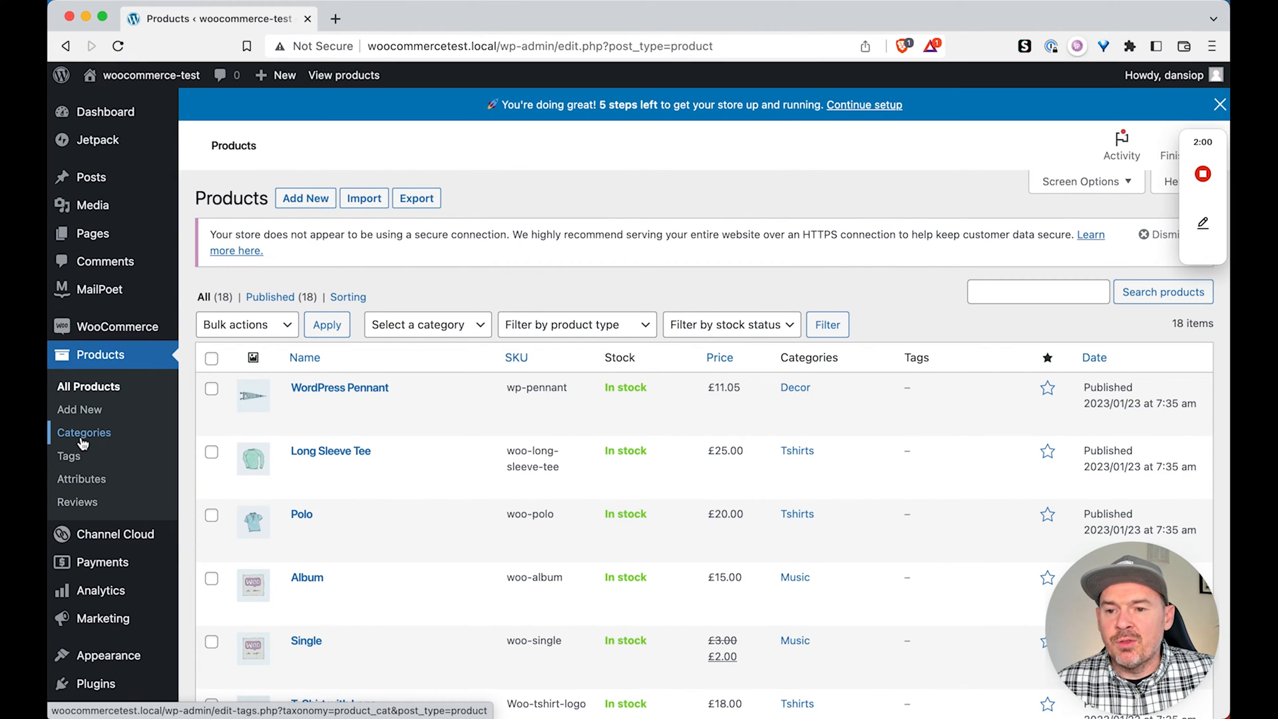
- On the Categories page, add a new product category named 'Sale'
left_click(85, 433)
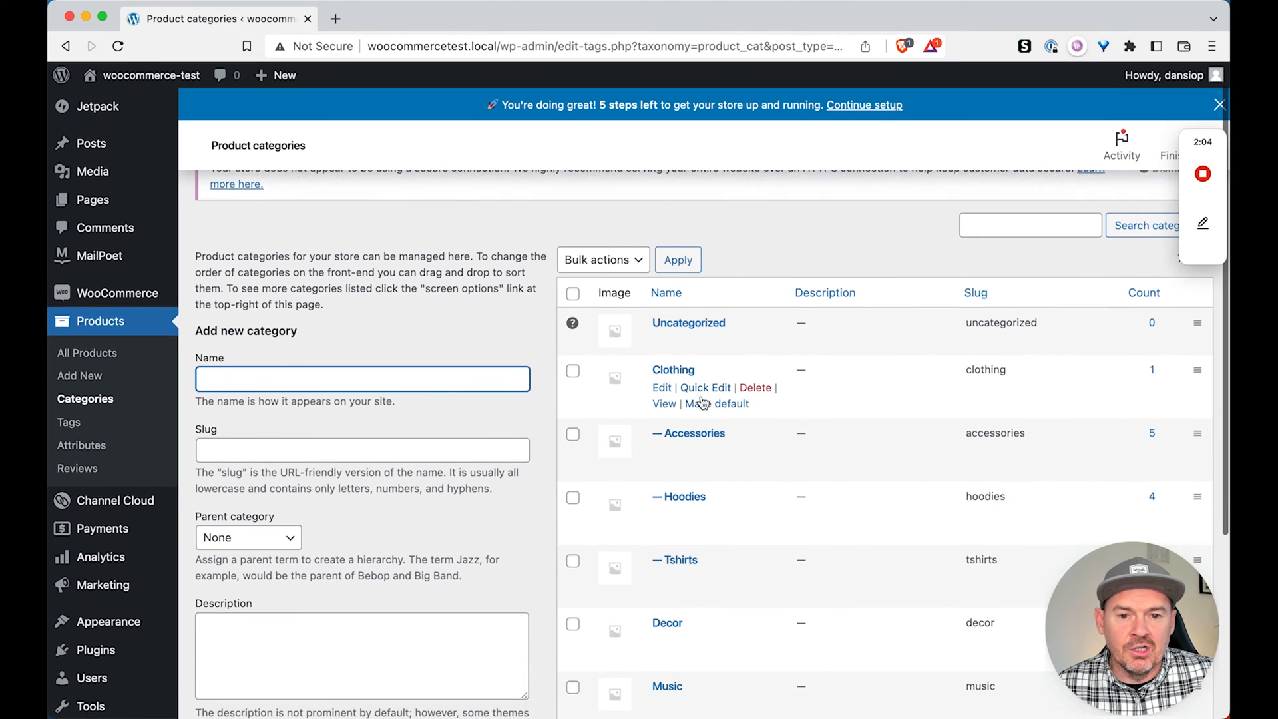
scroll("down", 3)
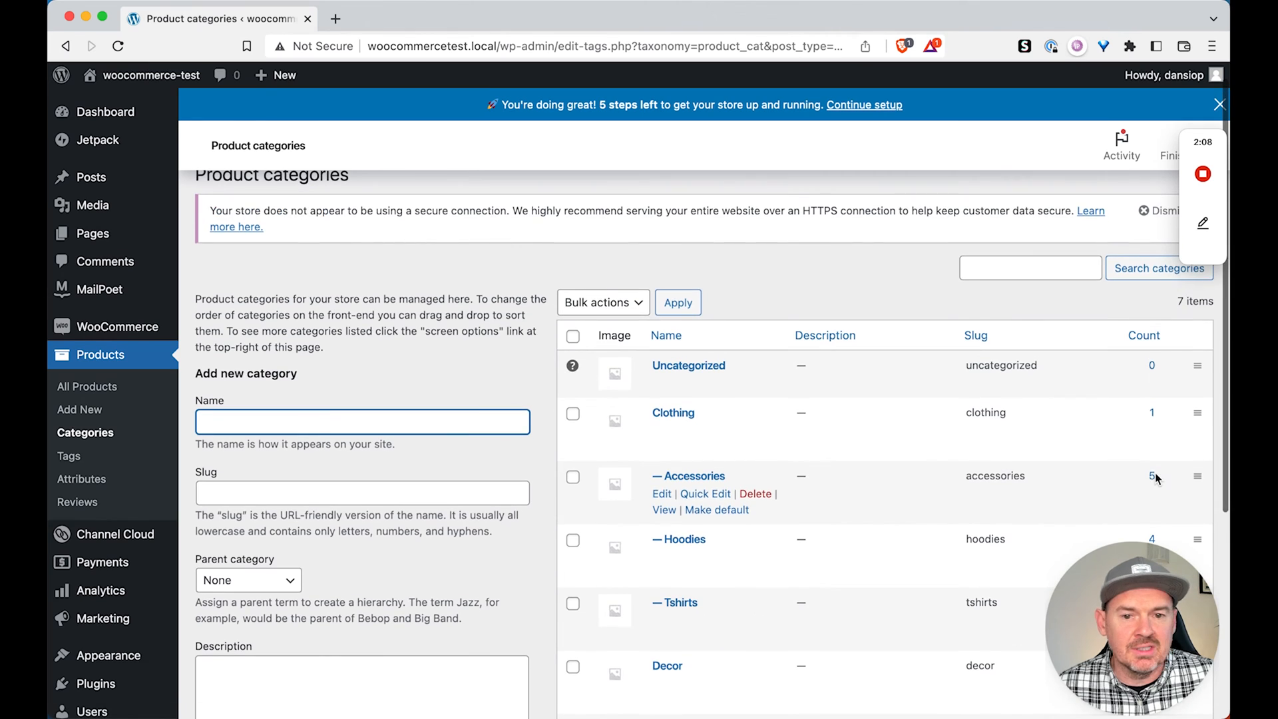
type("Sale")
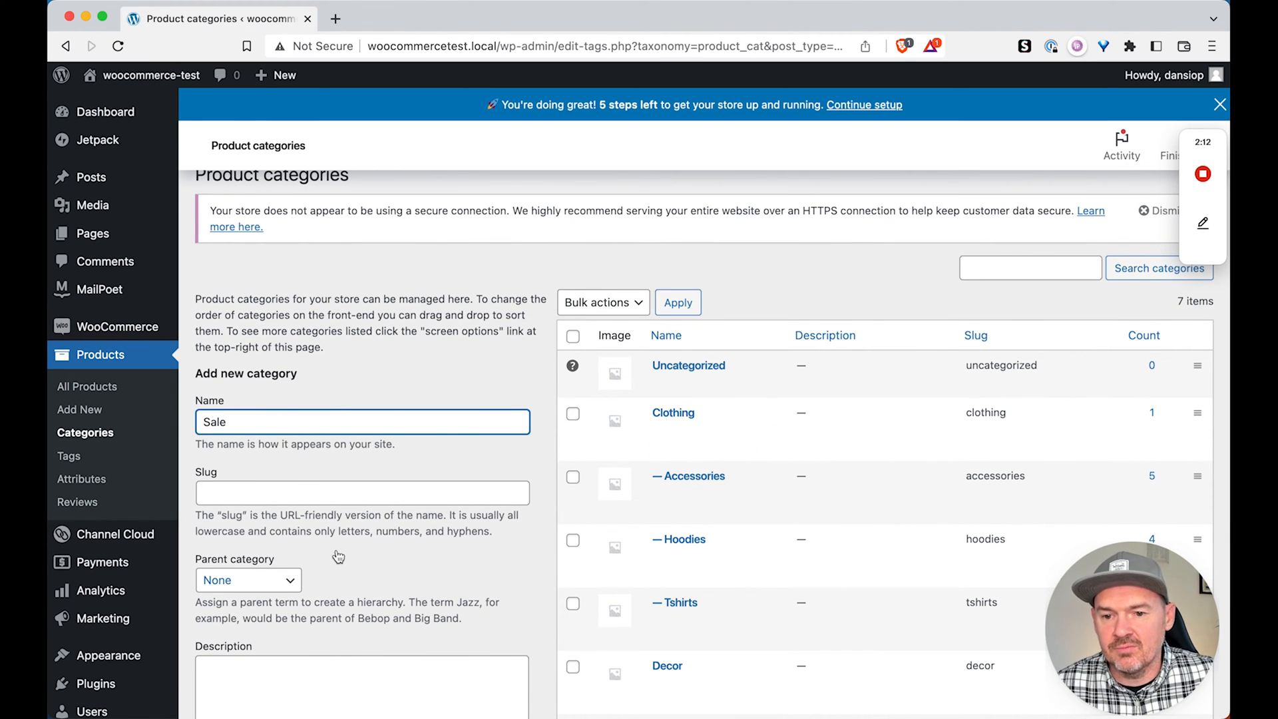
left_click(248, 629)
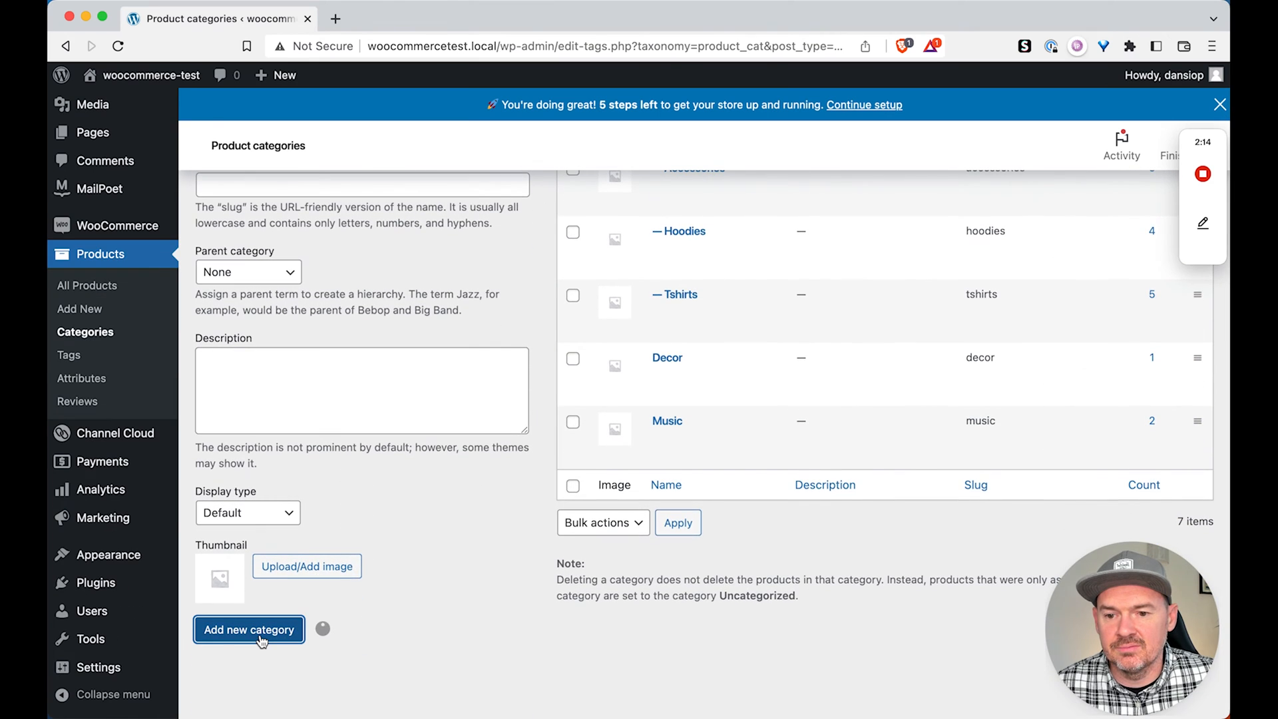
left_click(248, 629)
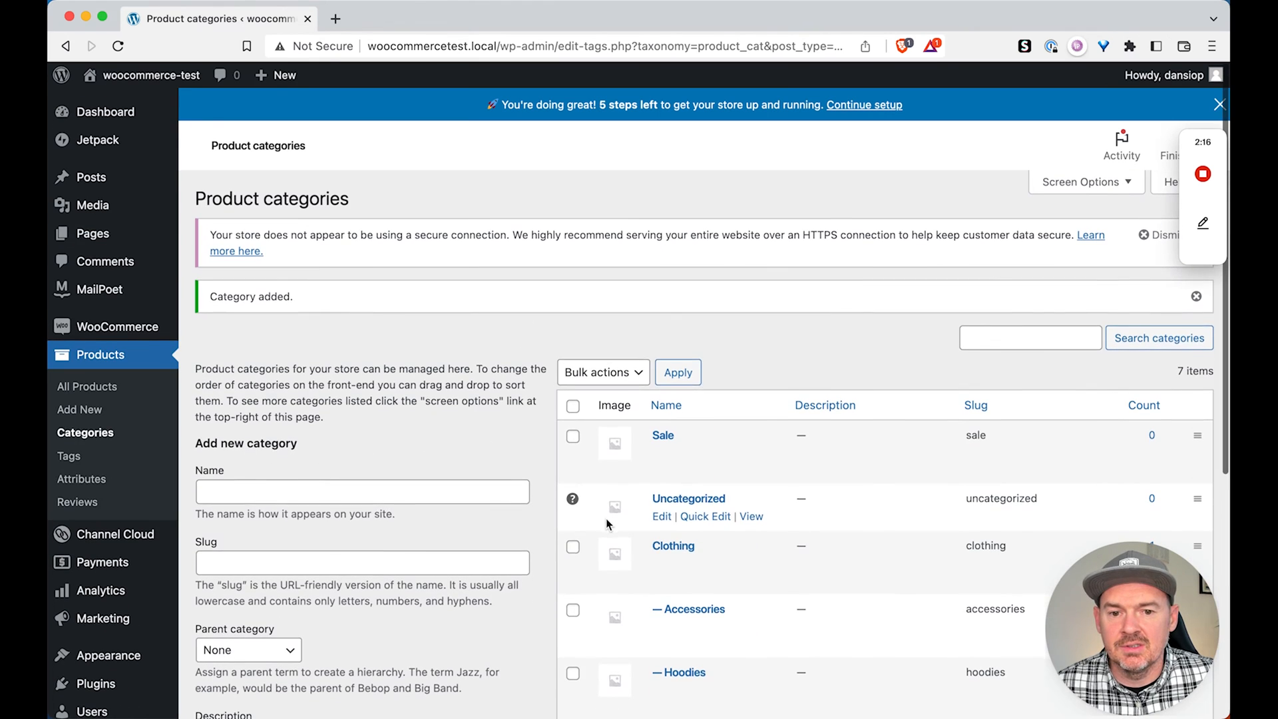
mouse_move(378, 519)
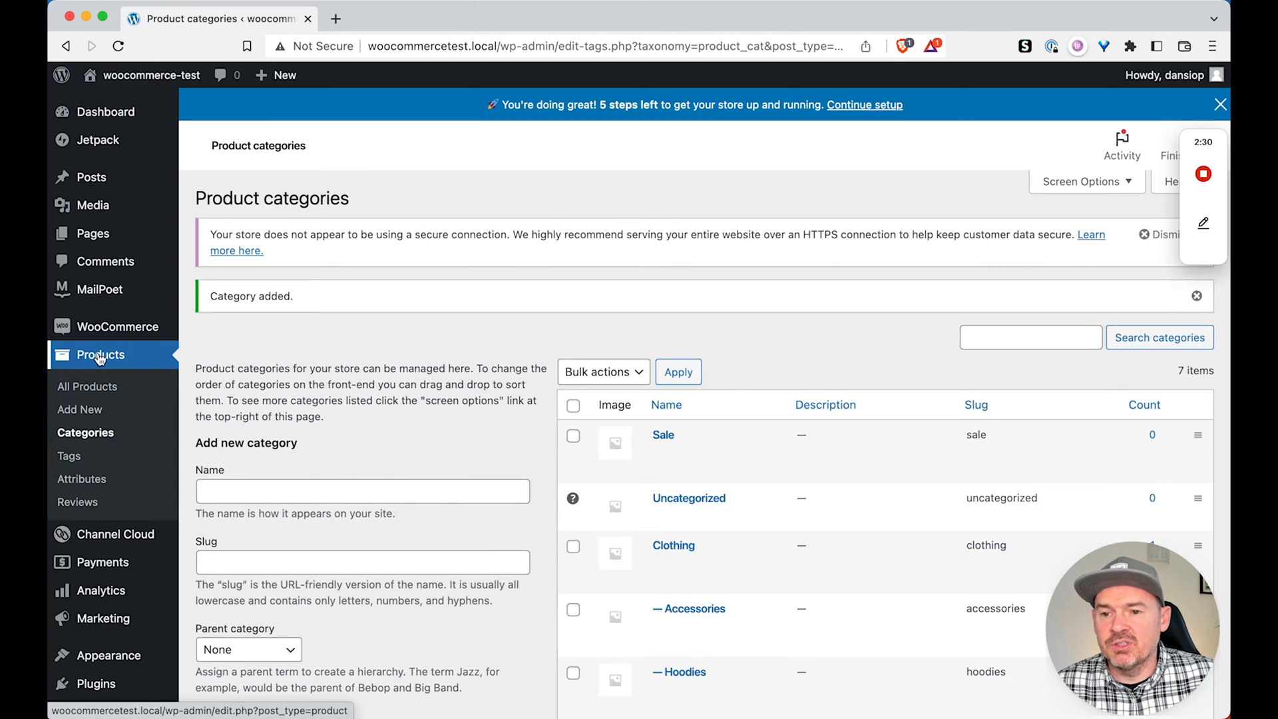
- Select all 18 products and choose Edit from Bulk actions
left_click(86, 386)
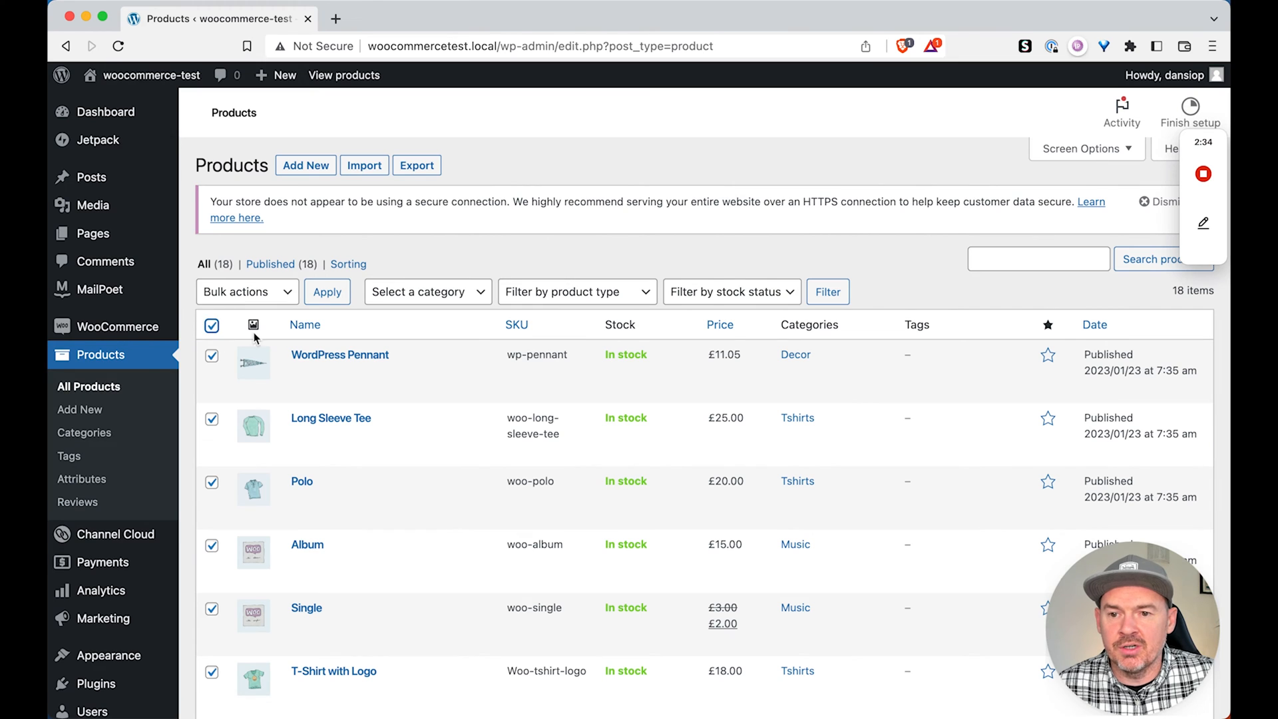
scroll("down", 3)
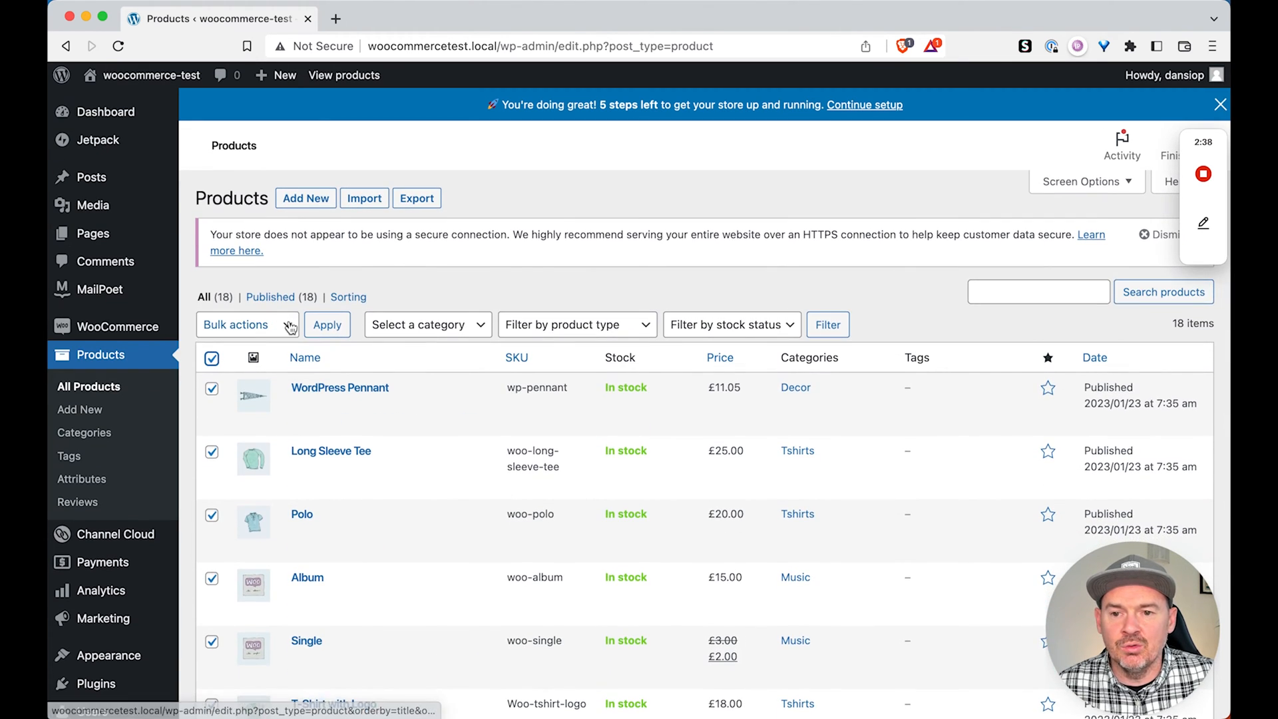
left_click(244, 324)
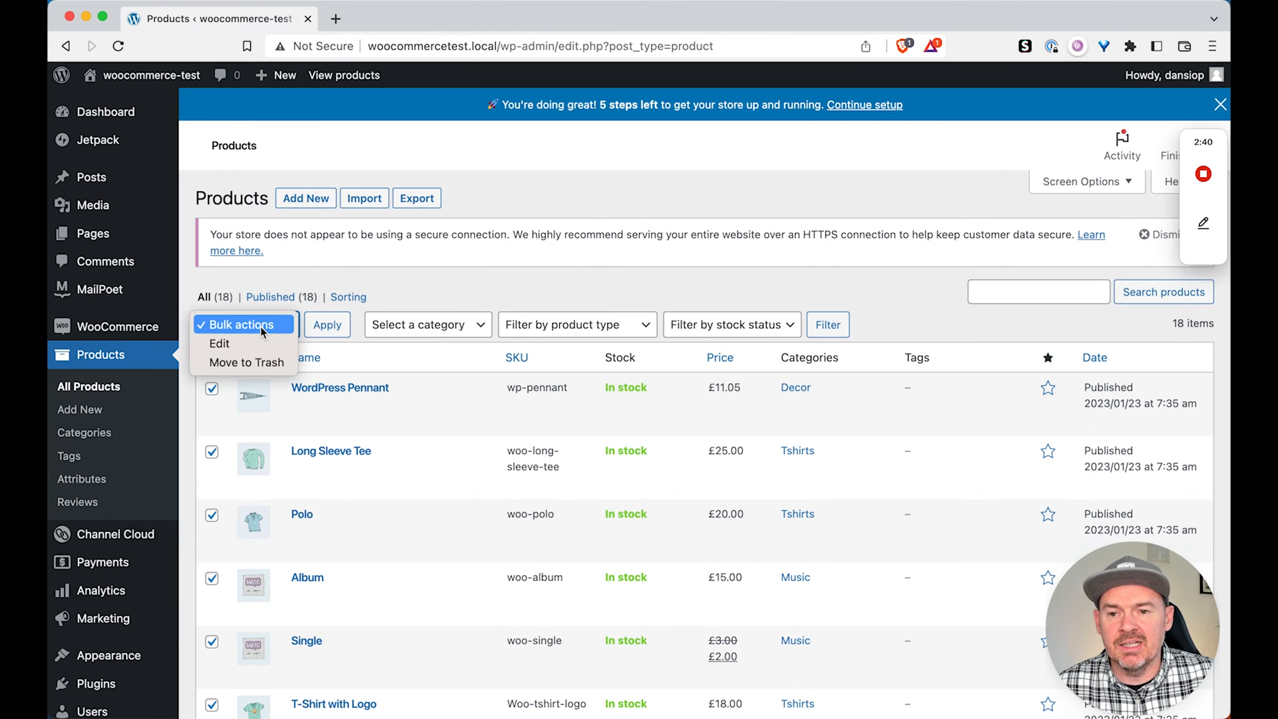
mouse_move(245, 362)
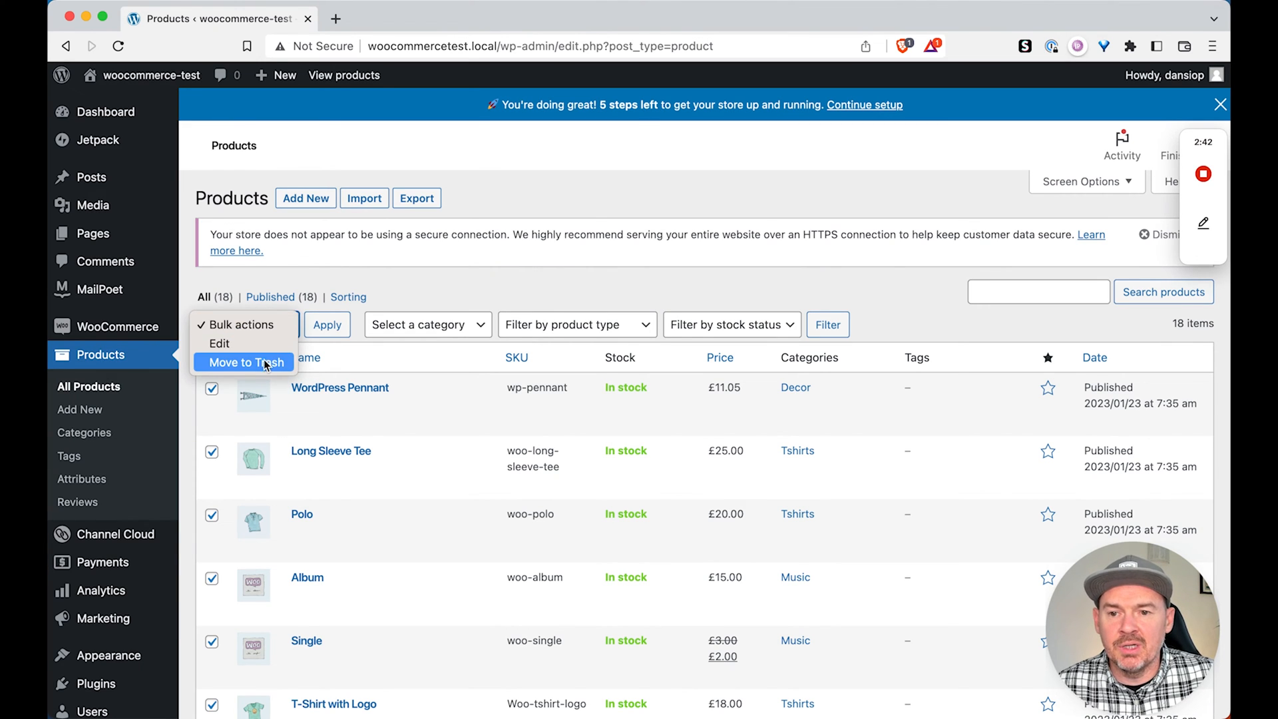
left_click(219, 344)
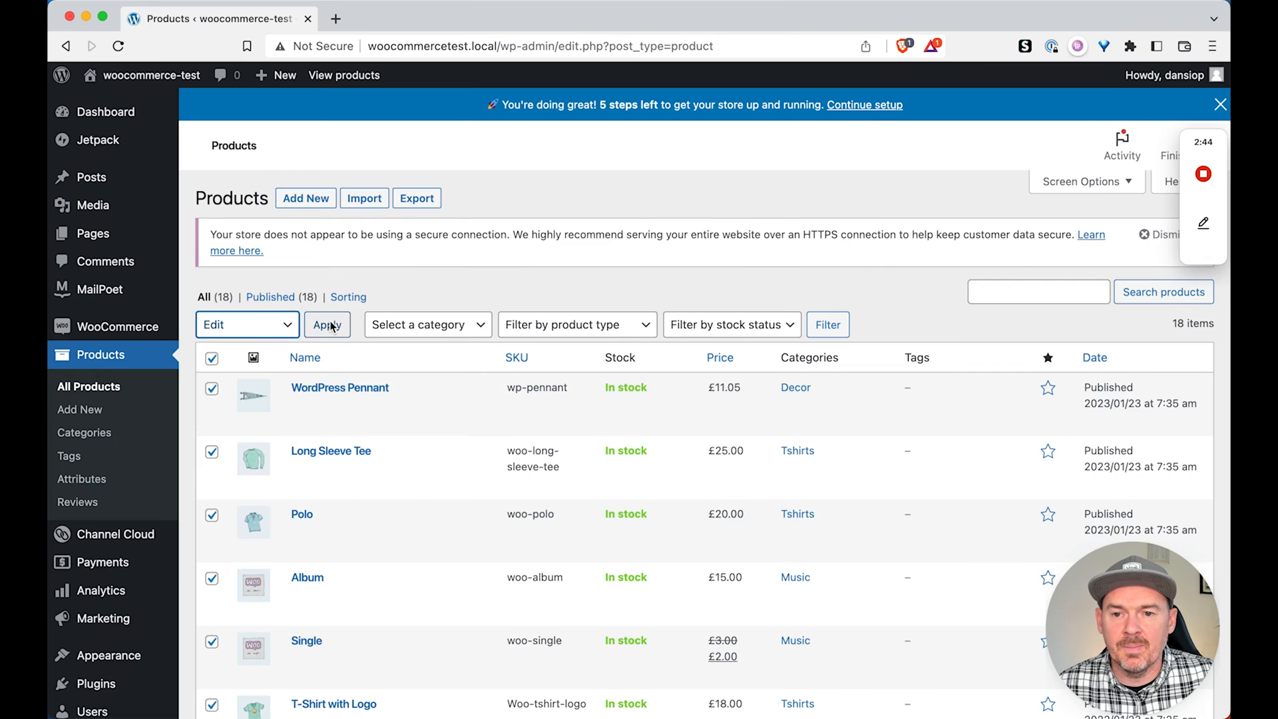
- Apply bulk edit, tick the Sale category, and update all 18 products
left_click(327, 324)
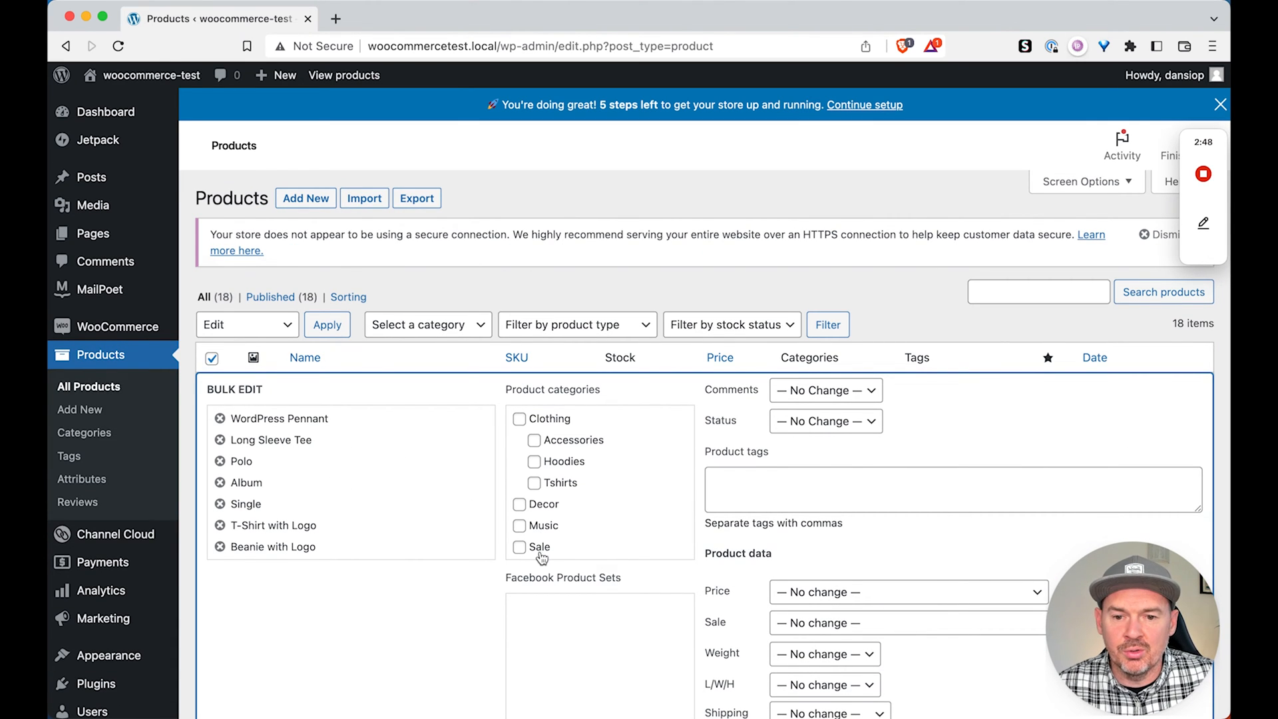
scroll("down", 3)
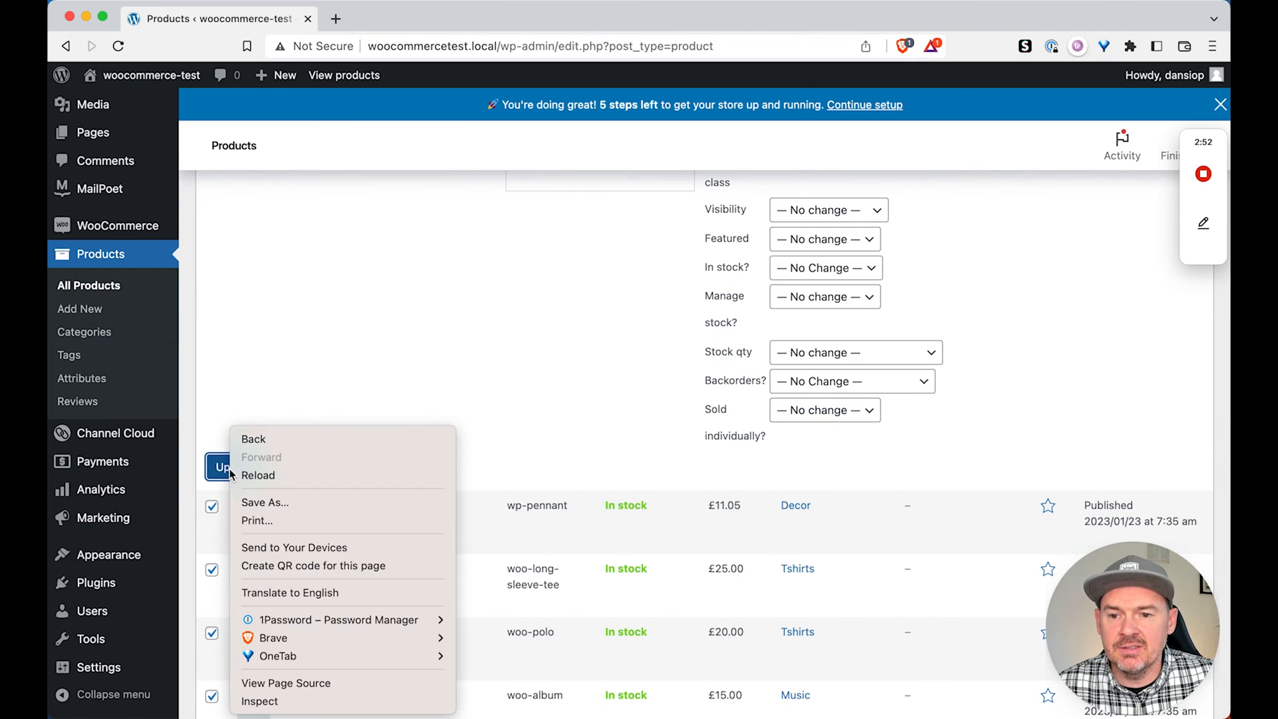
left_click(233, 466)
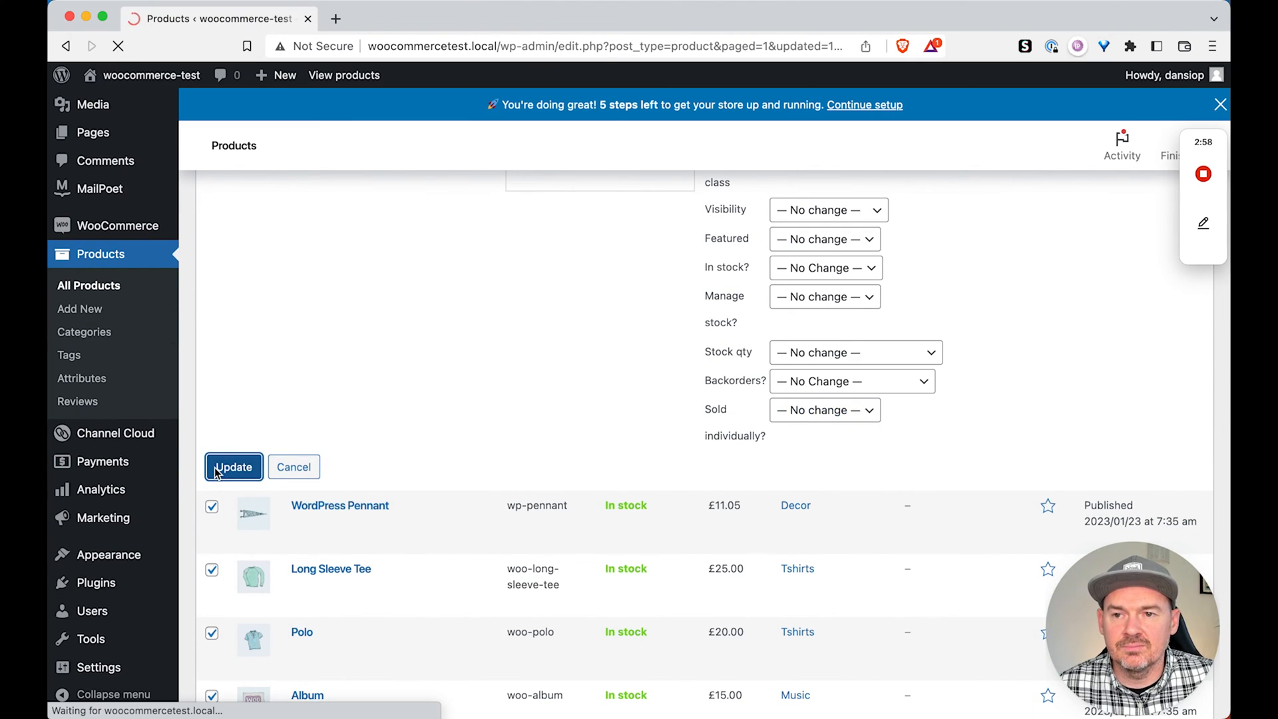
left_click(233, 466)
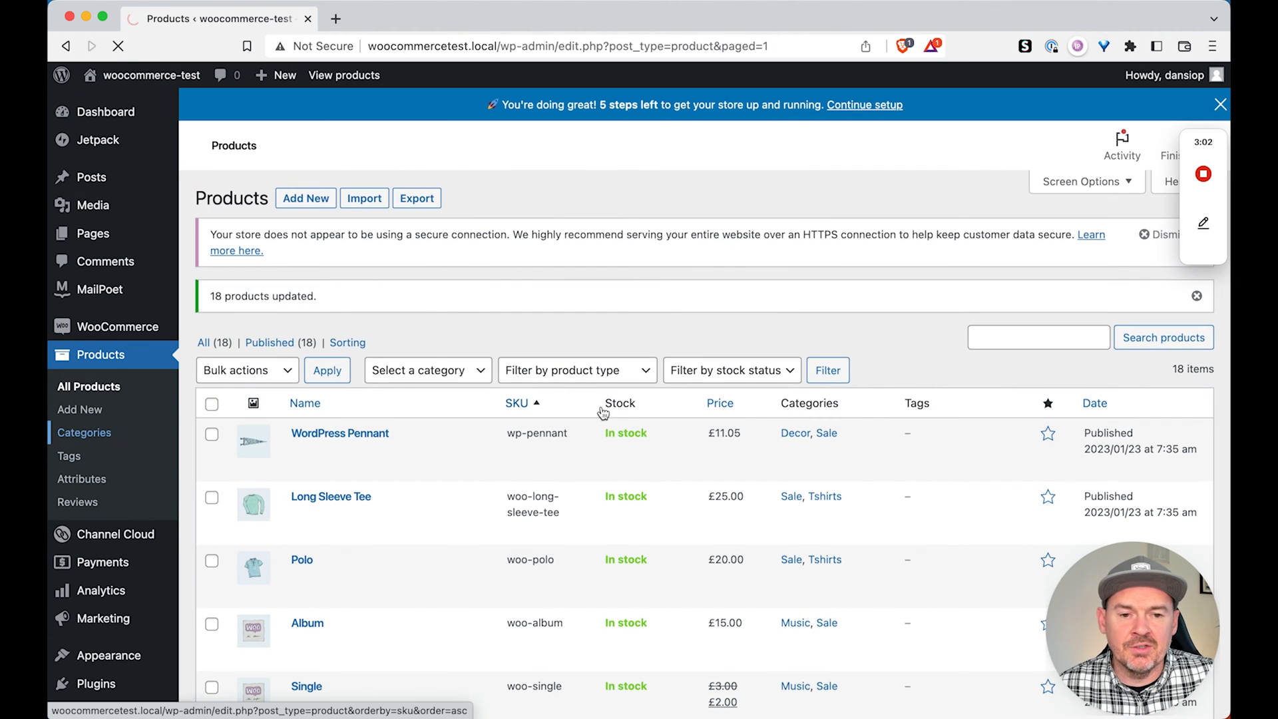
- Check the categories table for Sale among eight categories, then head back to products
left_click(85, 431)
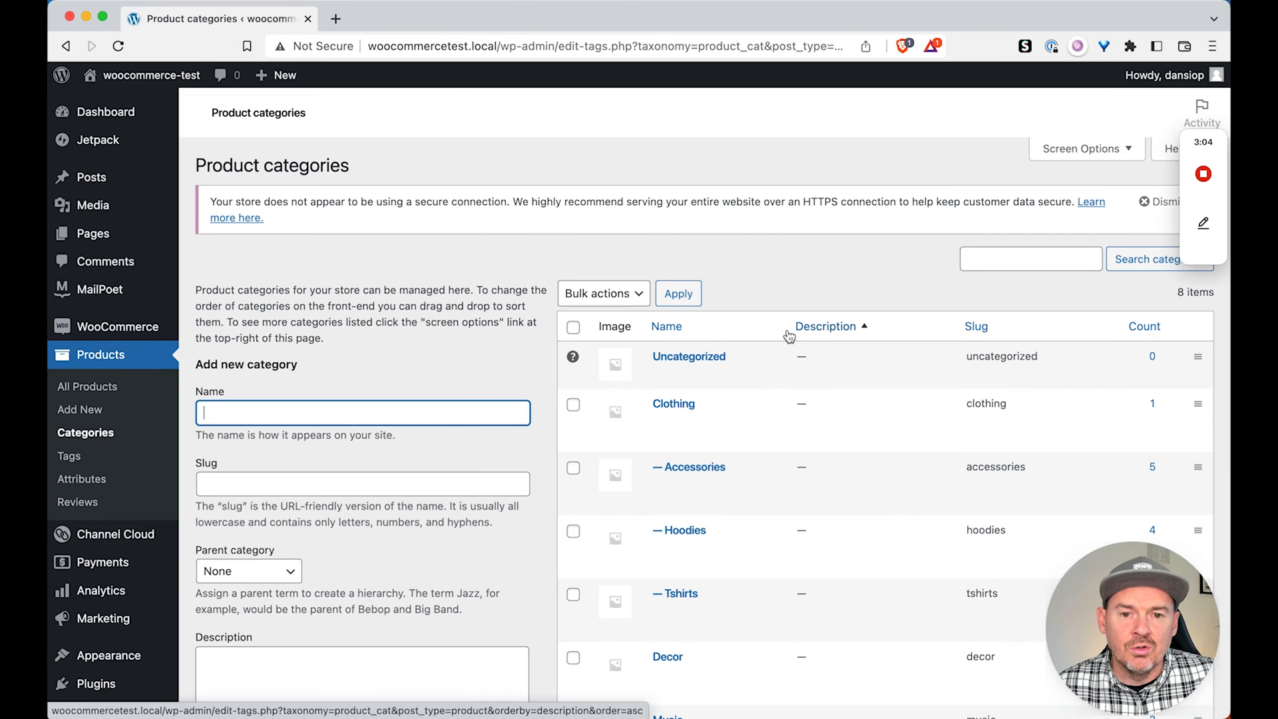
scroll("down", 3)
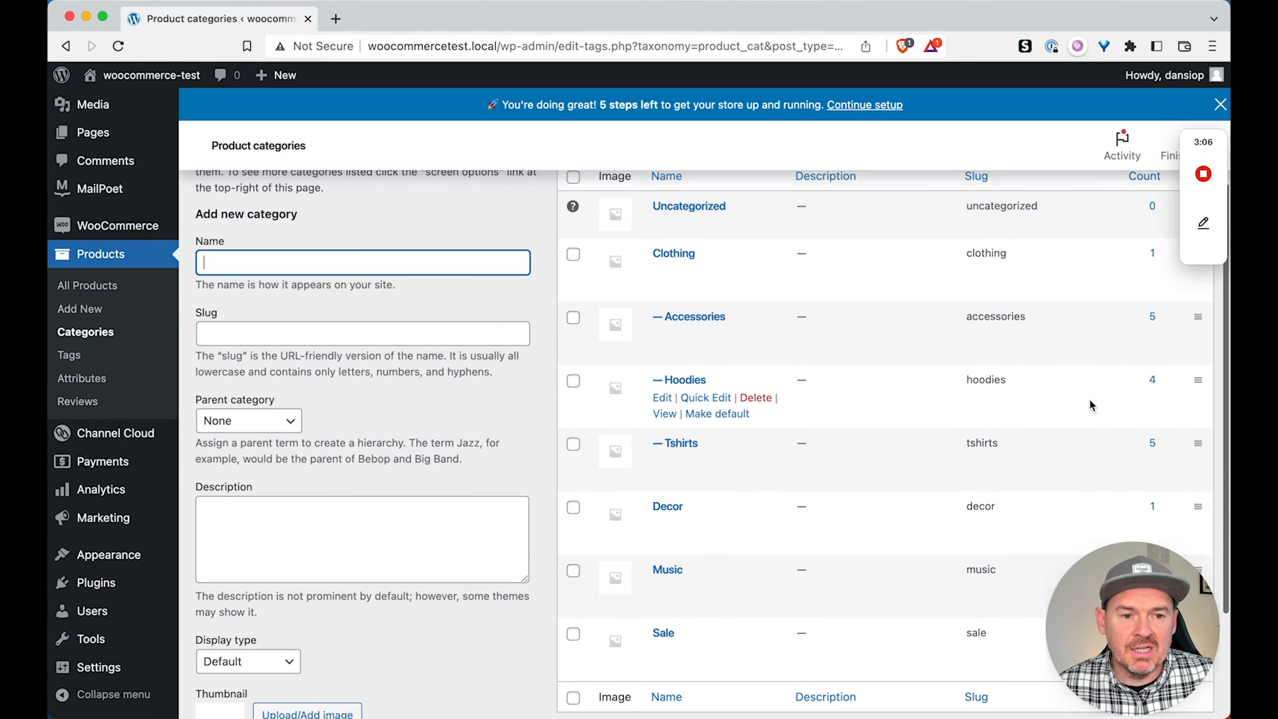
scroll("down", 3)
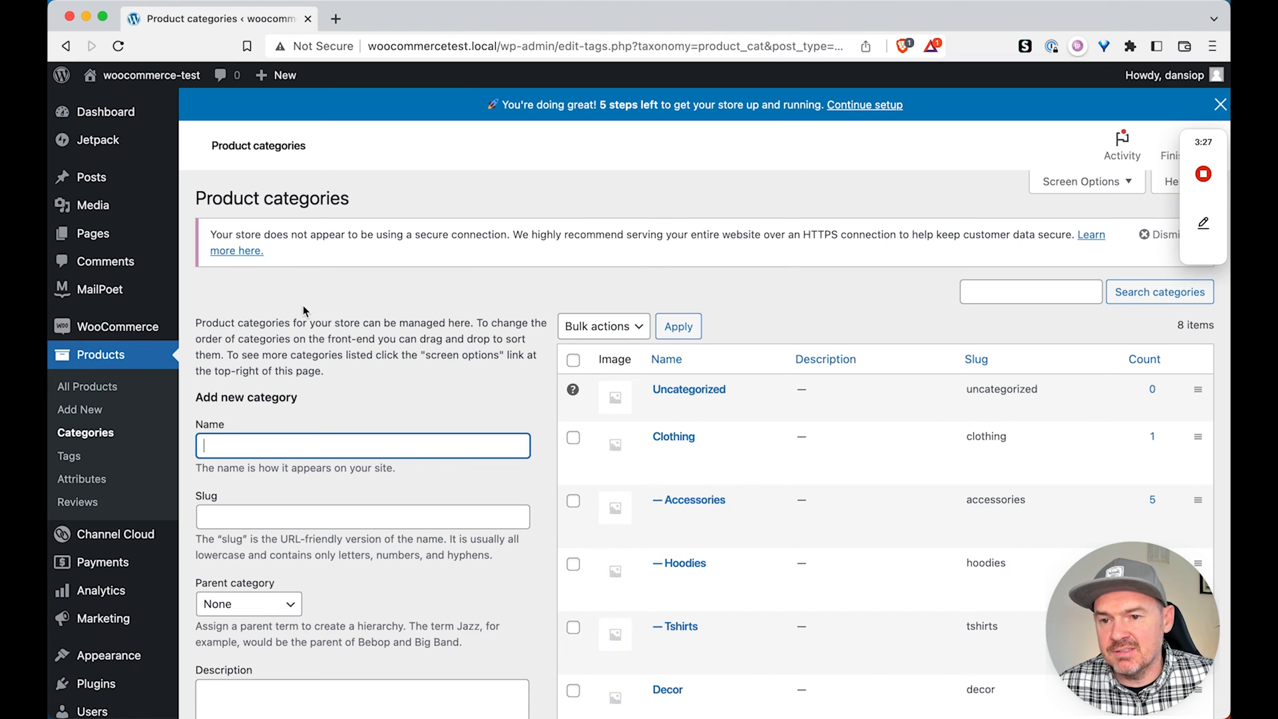
left_click(100, 355)
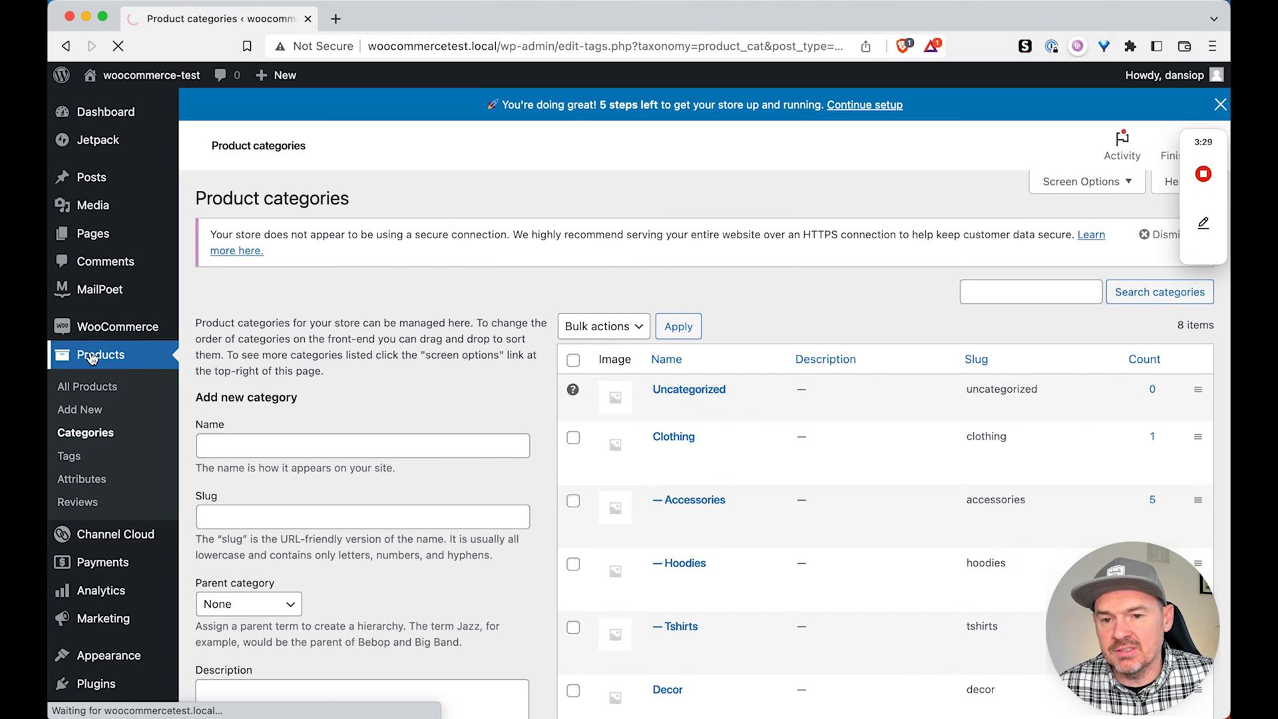
- Reopen Bulk Edit for all 18 products, then cancel without updating anything
left_click(88, 385)
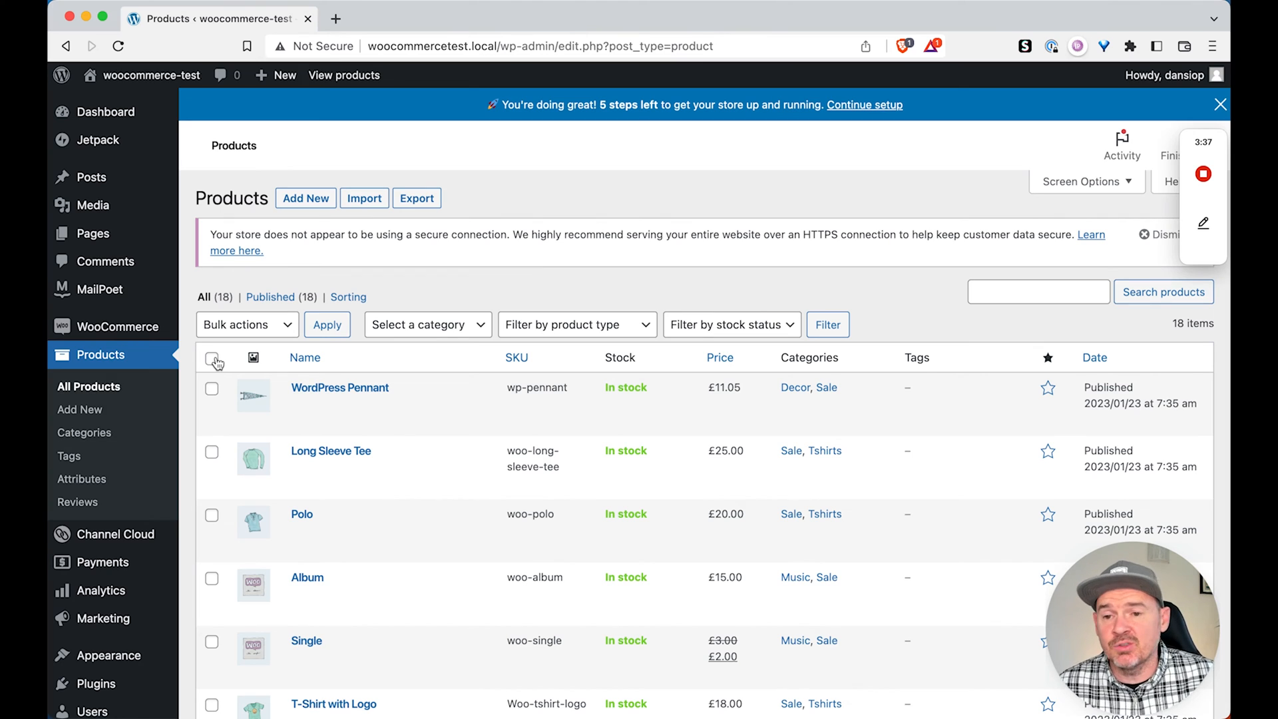
left_click(211, 362)
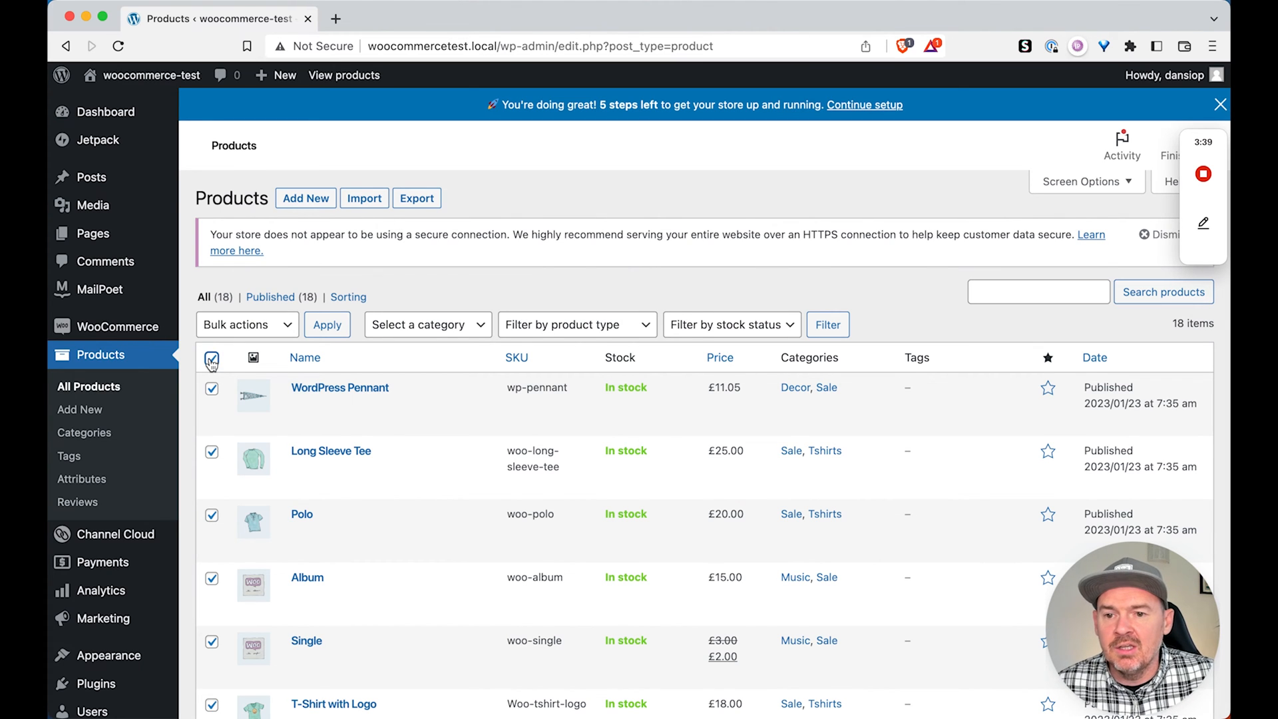
left_click(242, 324)
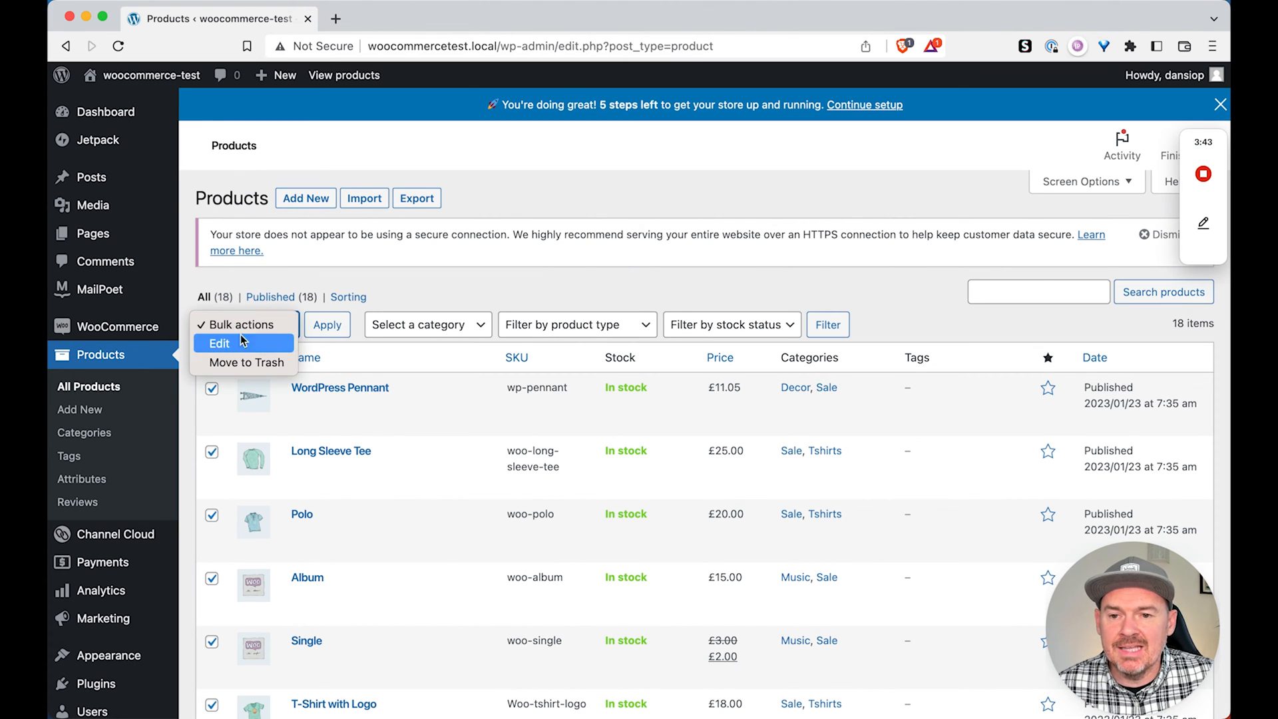
left_click(326, 324)
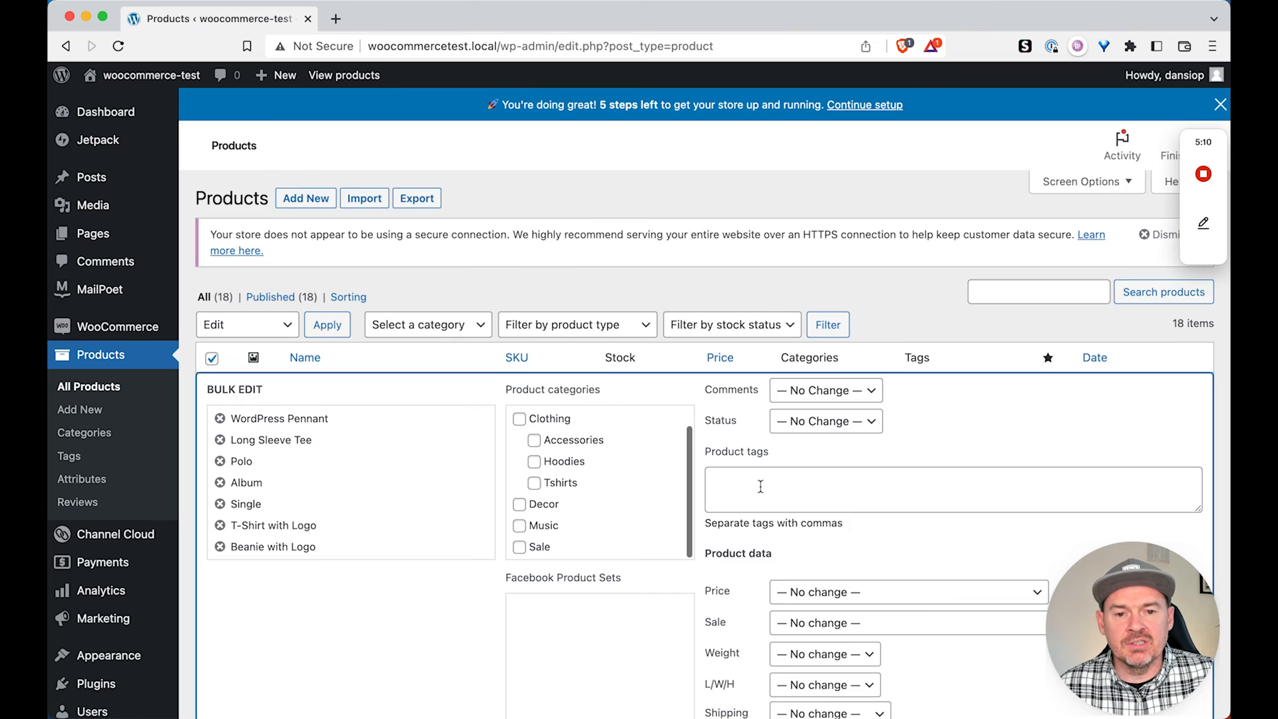
scroll("down", 3)
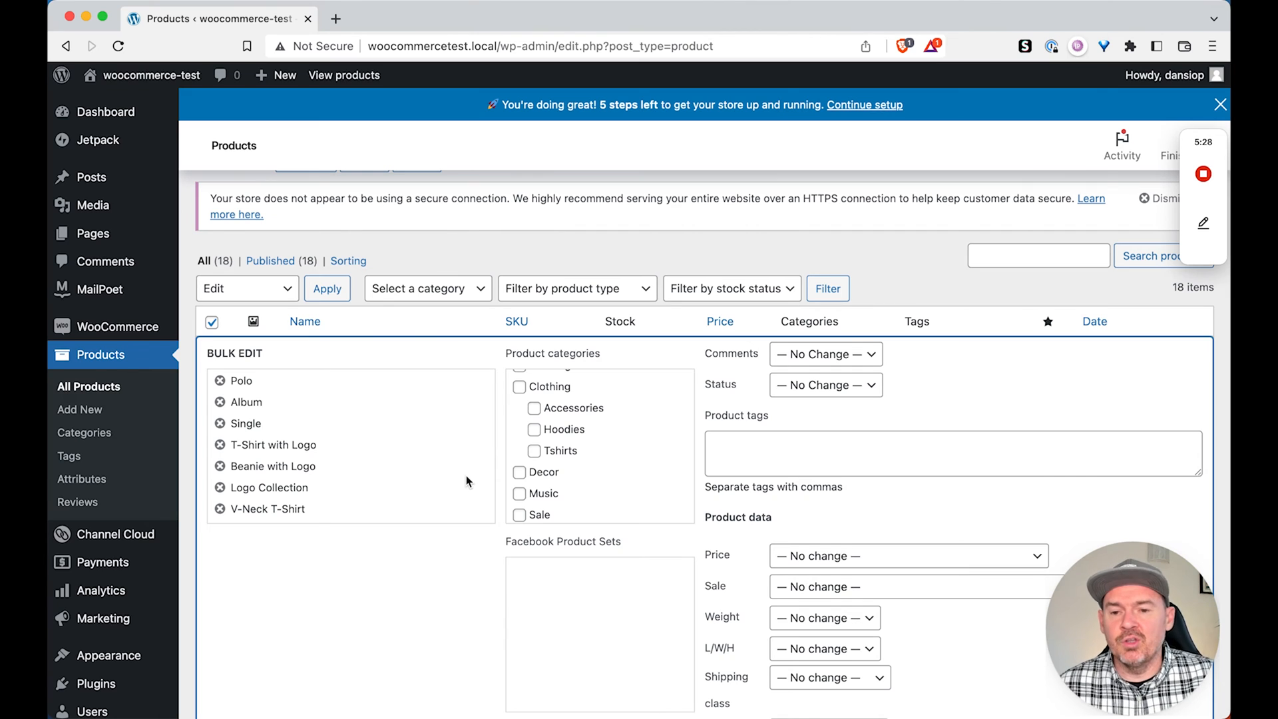
left_click(100, 355)
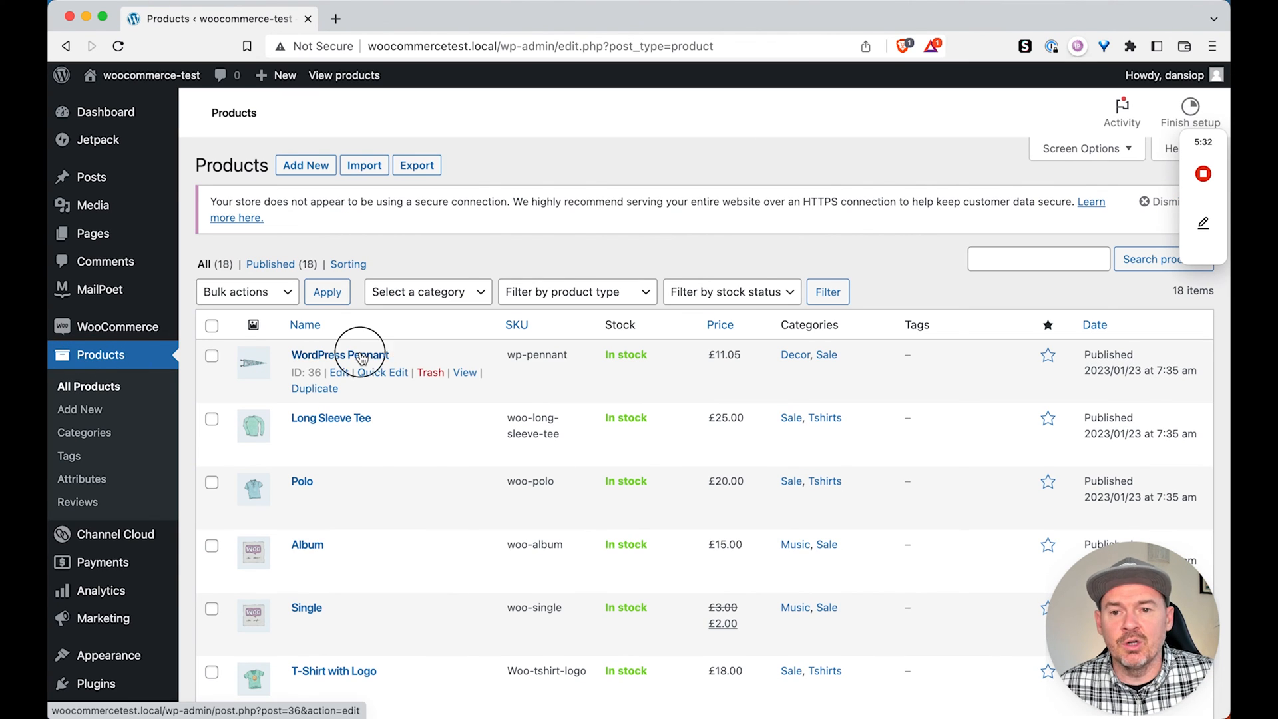
left_click(338, 353)
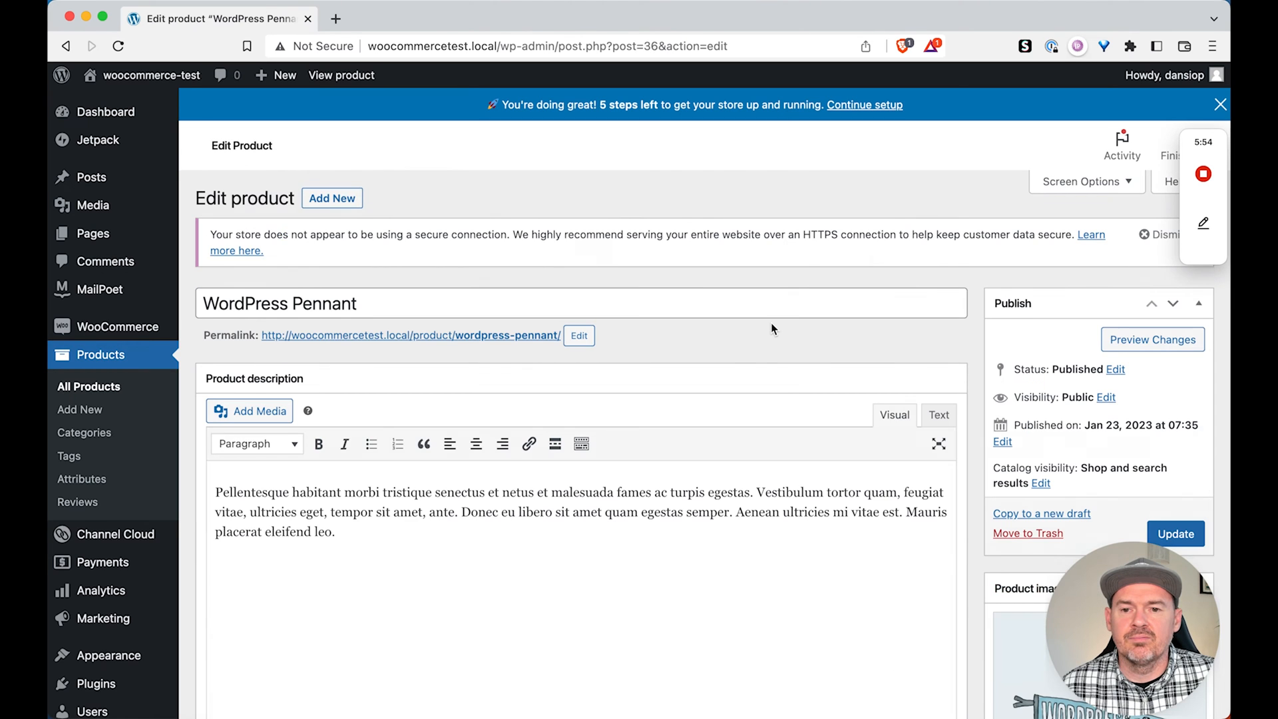
scroll("down", 3)
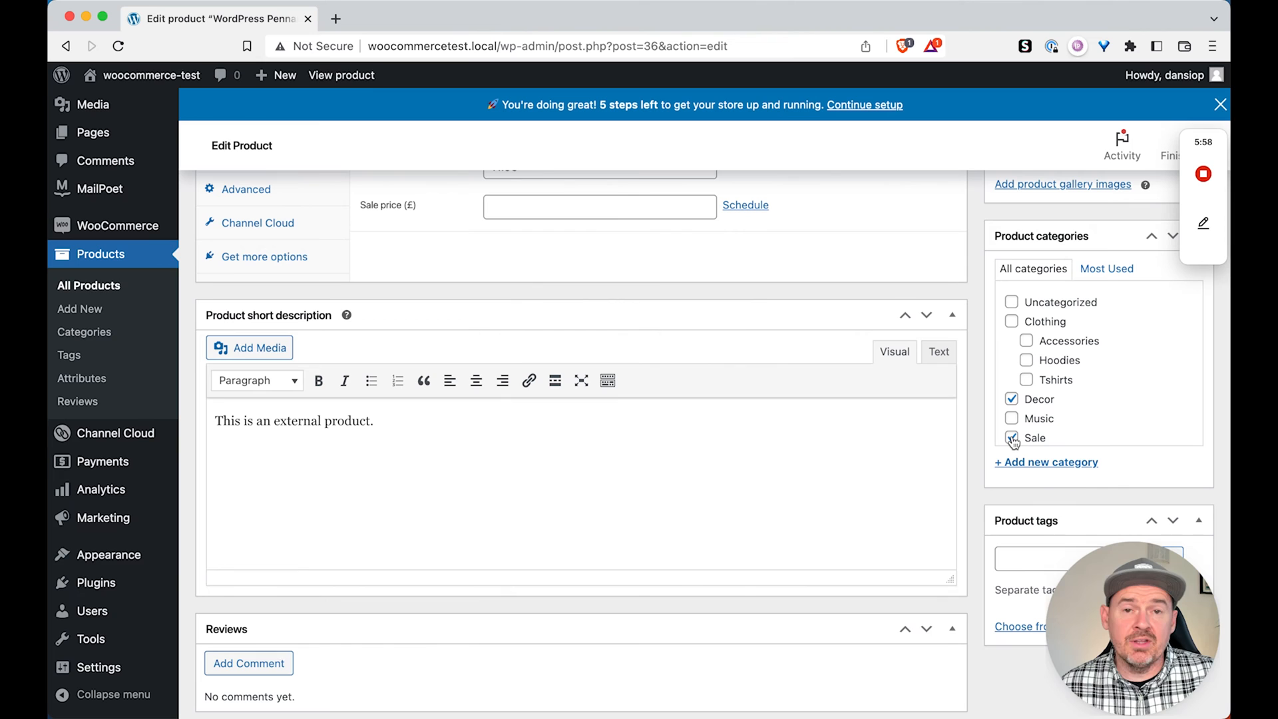
left_click(1010, 438)
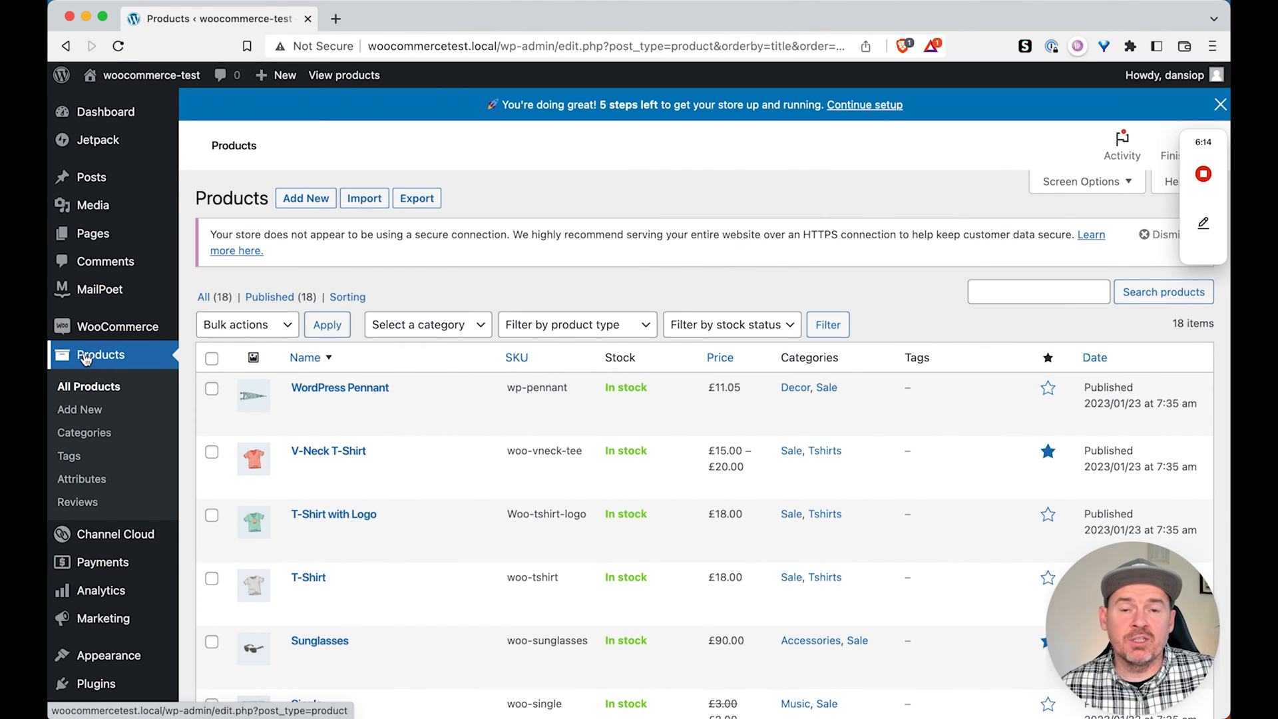
- Open Quick Edit for the WordPress Pennant product
left_click(340, 387)
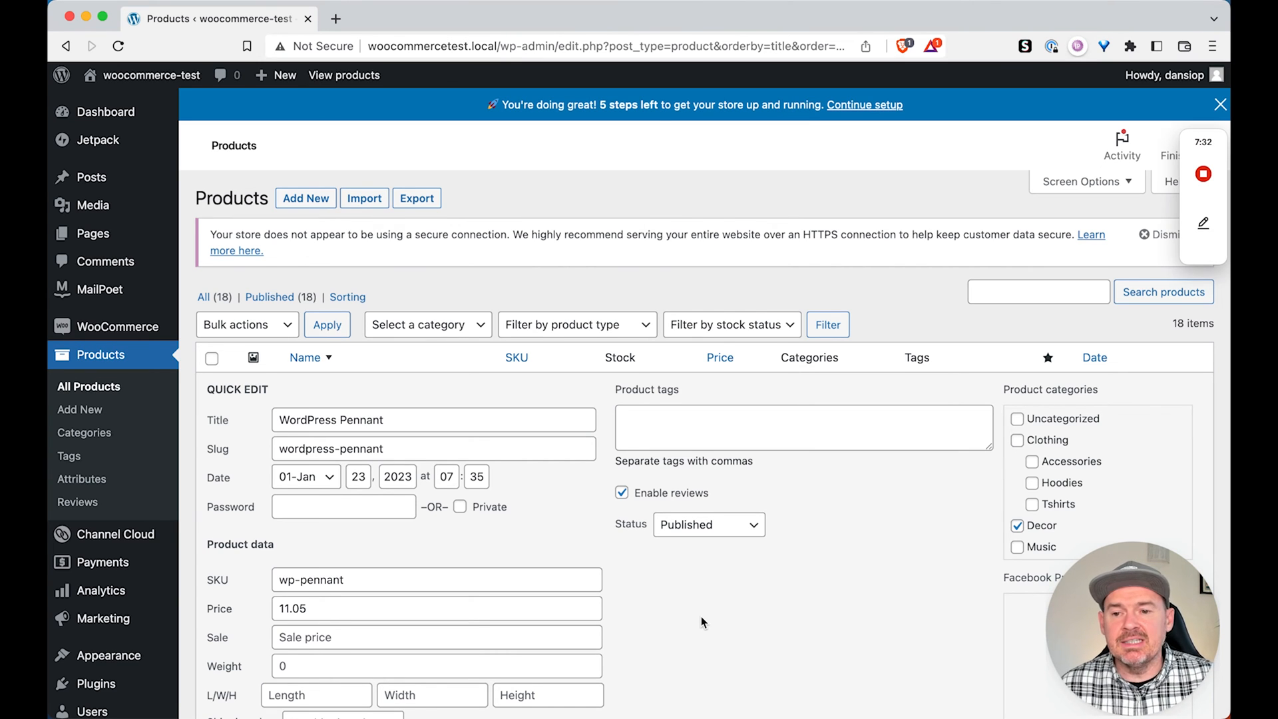
mouse_move(181, 464)
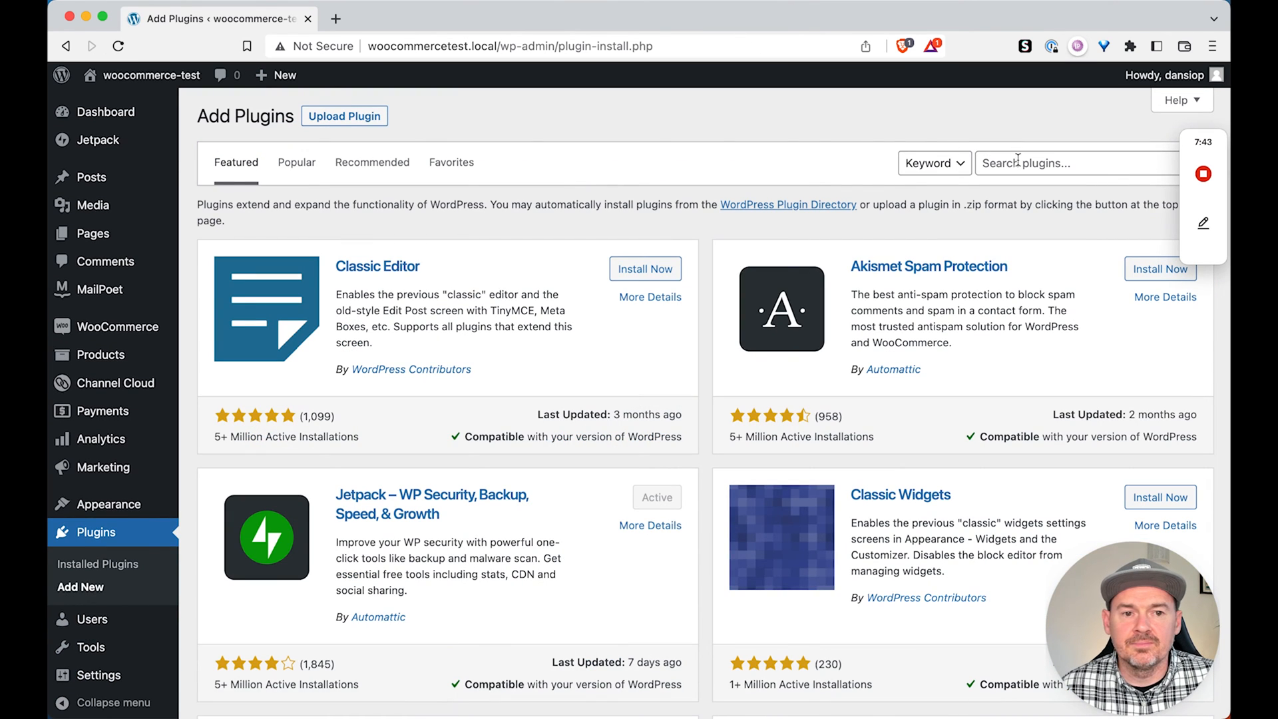
- Install and activate the 'Bulk remove posts from category' plugin, then return to Products
type("Bulk remove posts from cate")
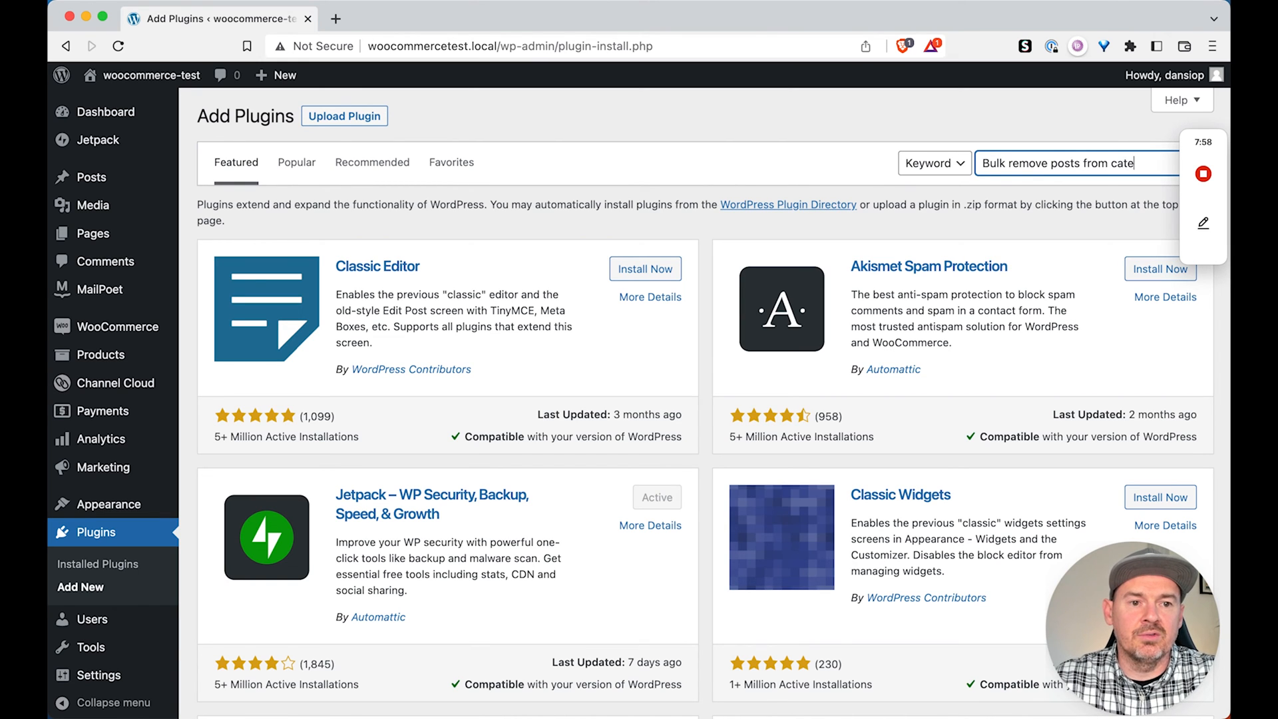
type("gories")
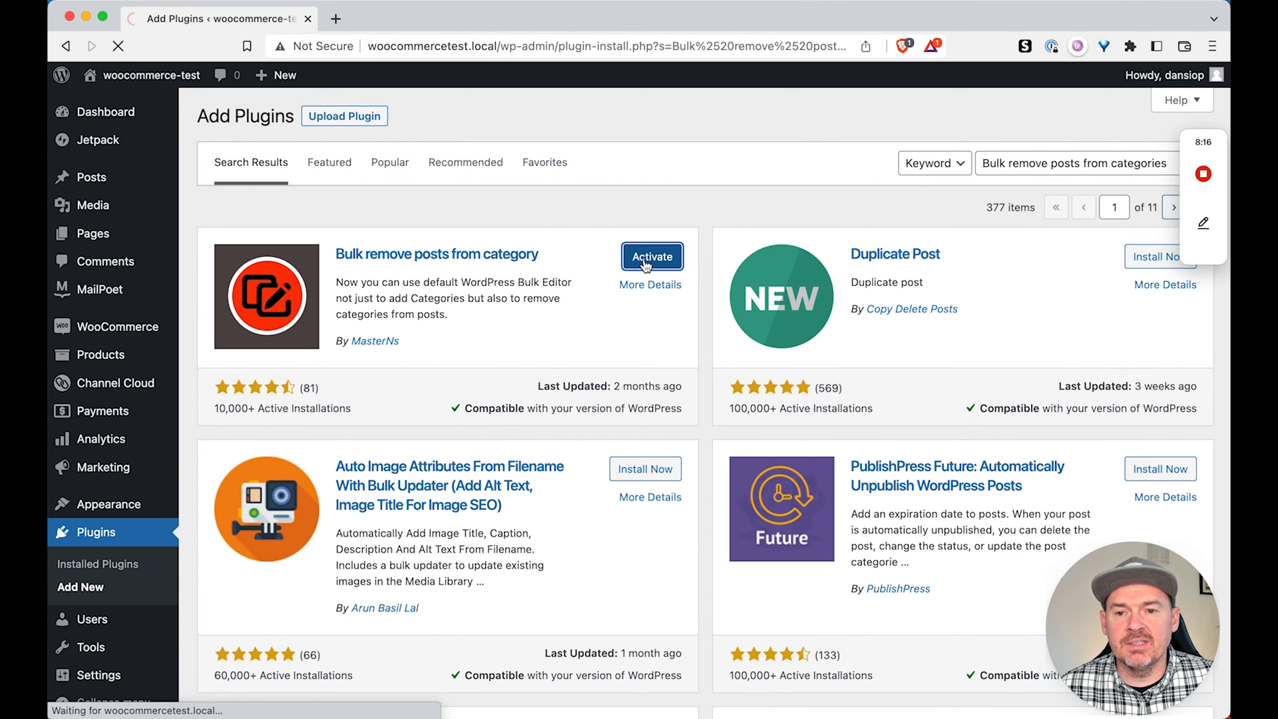
left_click(651, 256)
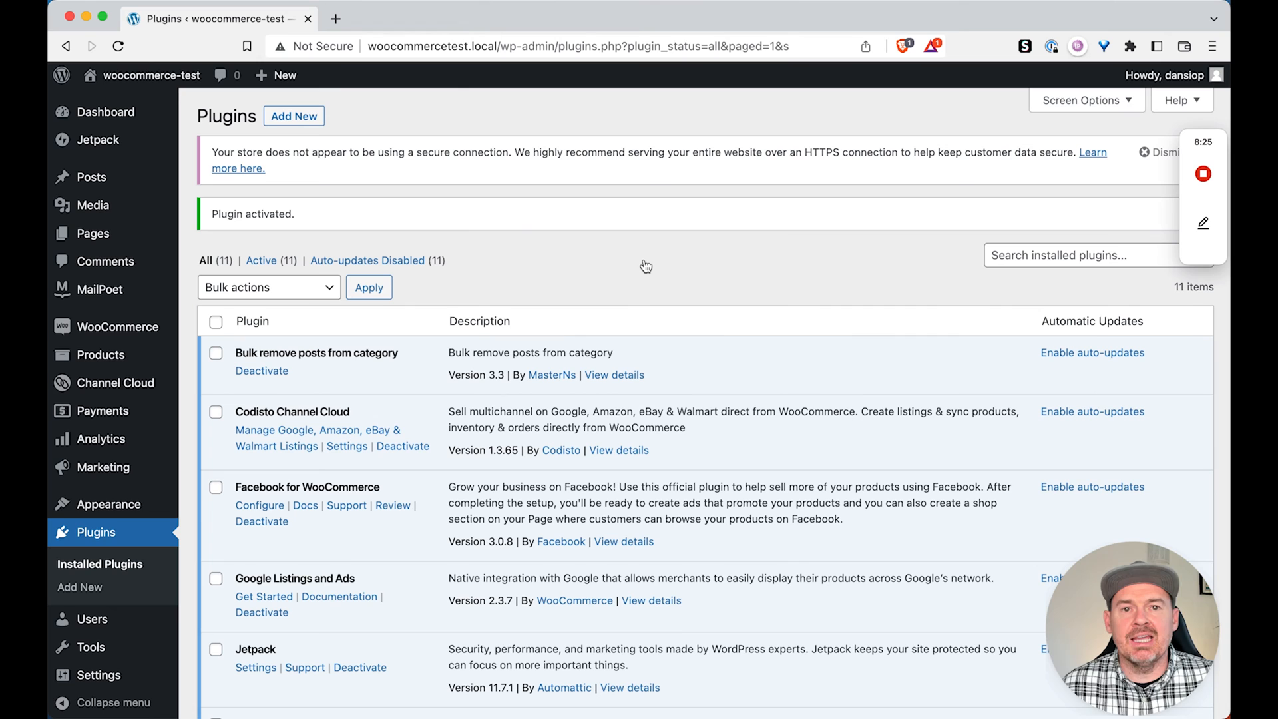
mouse_move(92, 305)
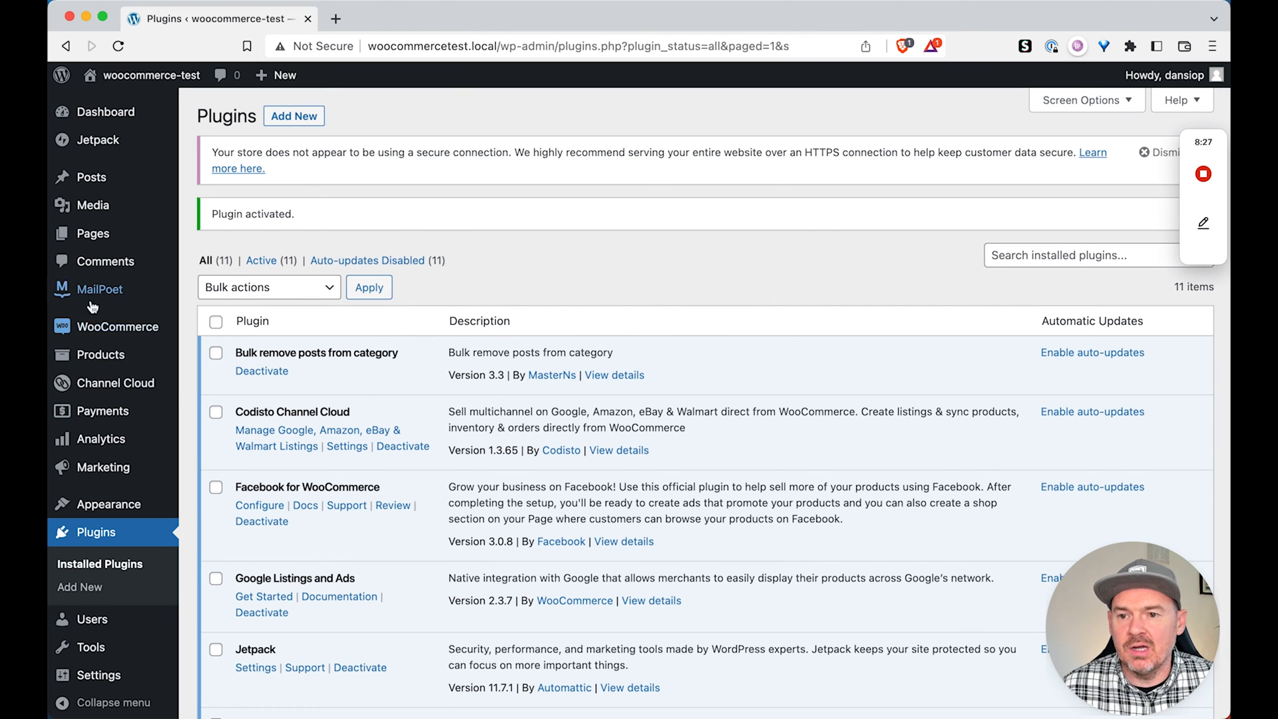
left_click(101, 355)
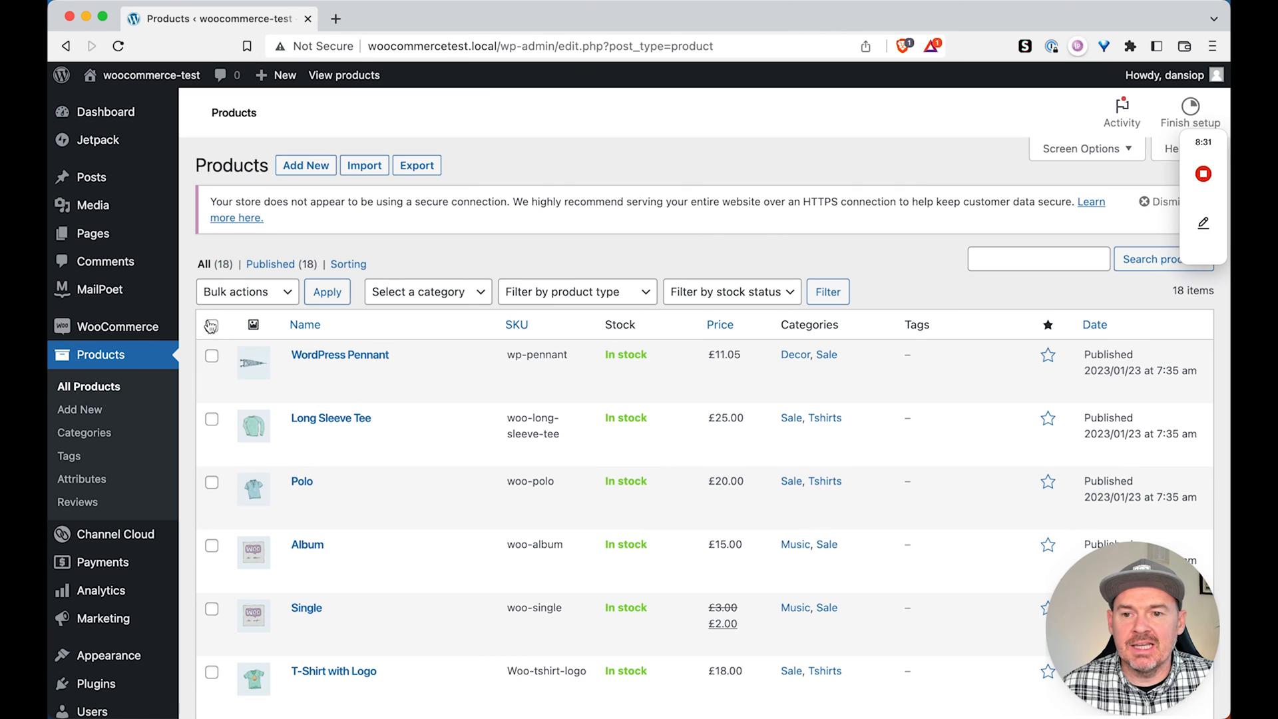
- Open Bulk Edit for all 18 products and scroll to the Remove from category option
left_click(211, 356)
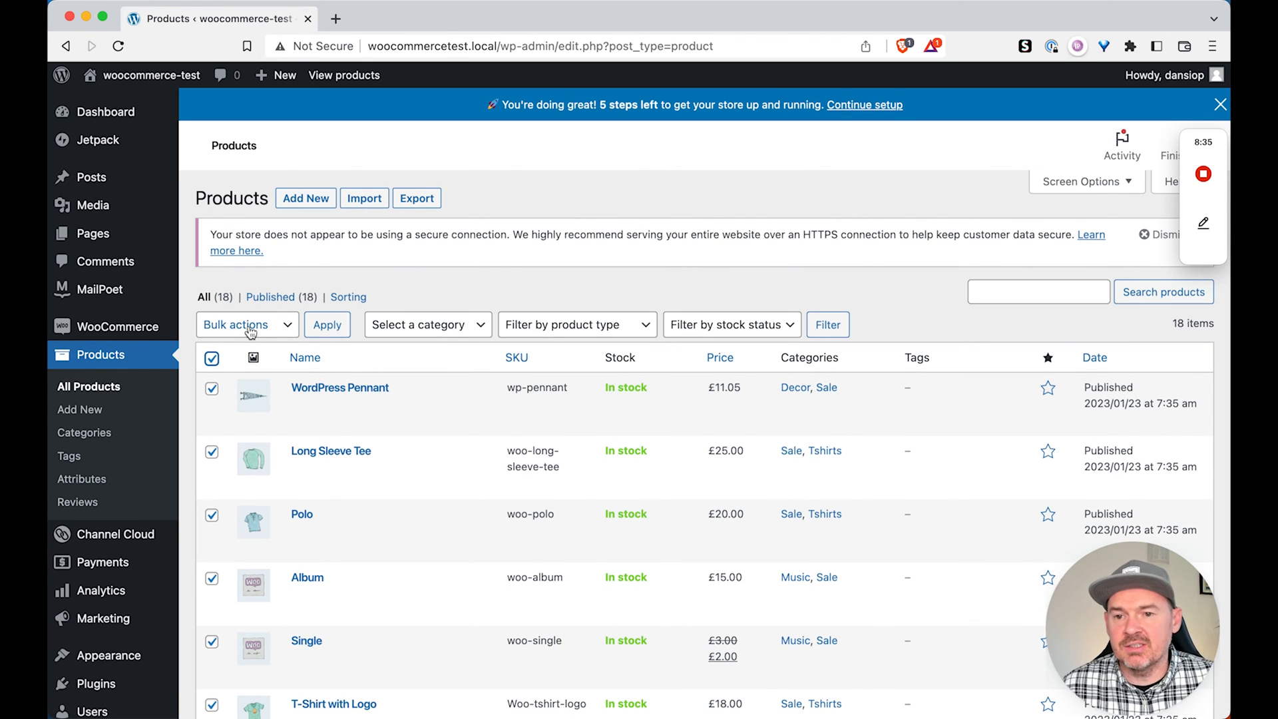
left_click(247, 324)
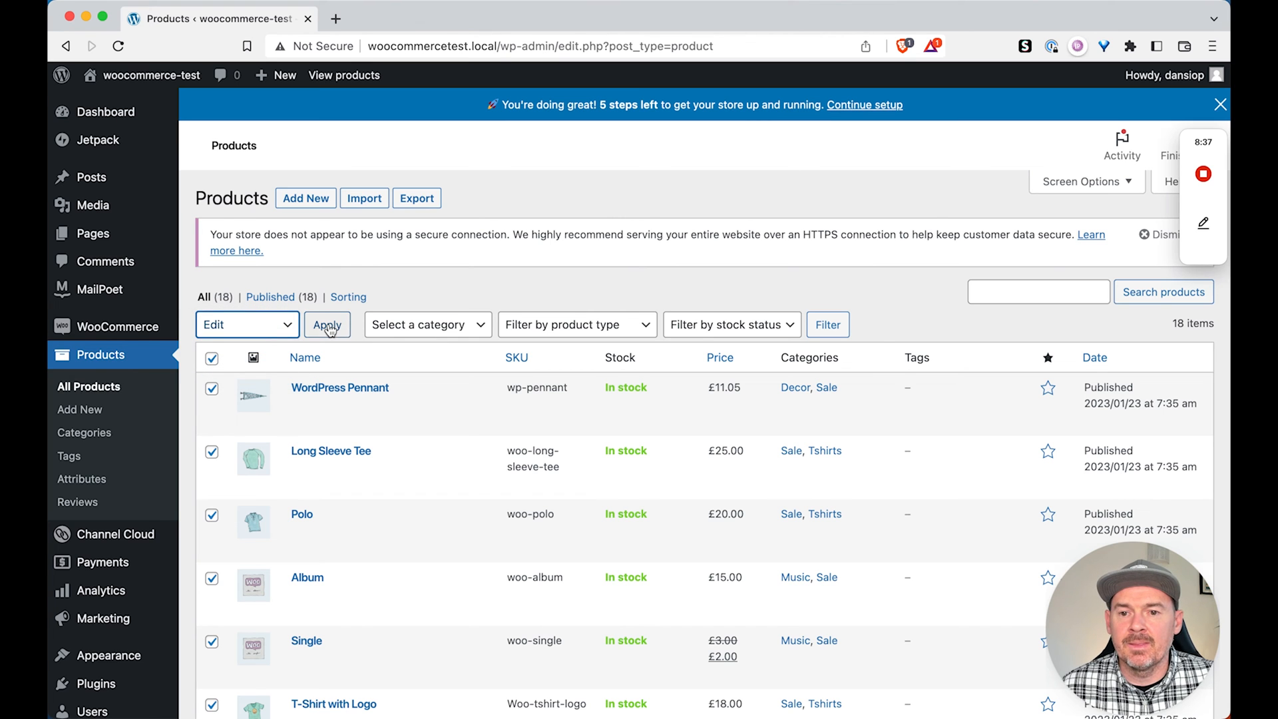
left_click(326, 324)
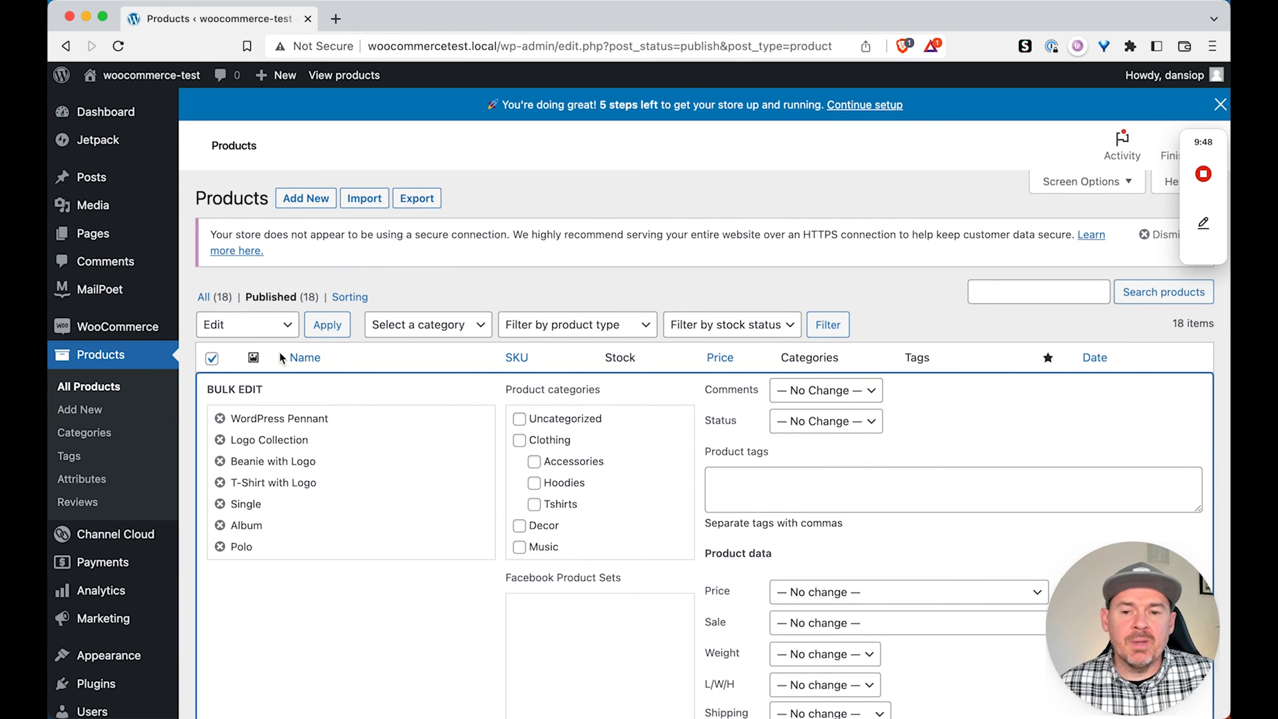
scroll("down", 3)
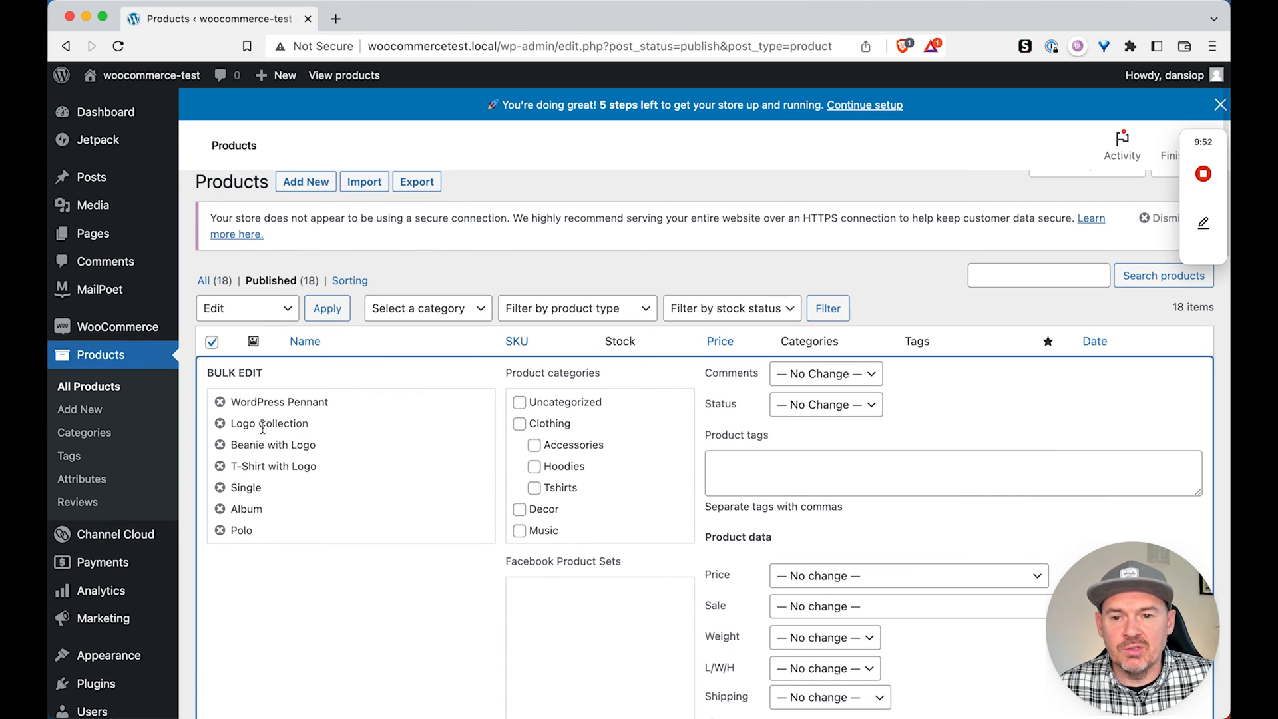
scroll("down", 3)
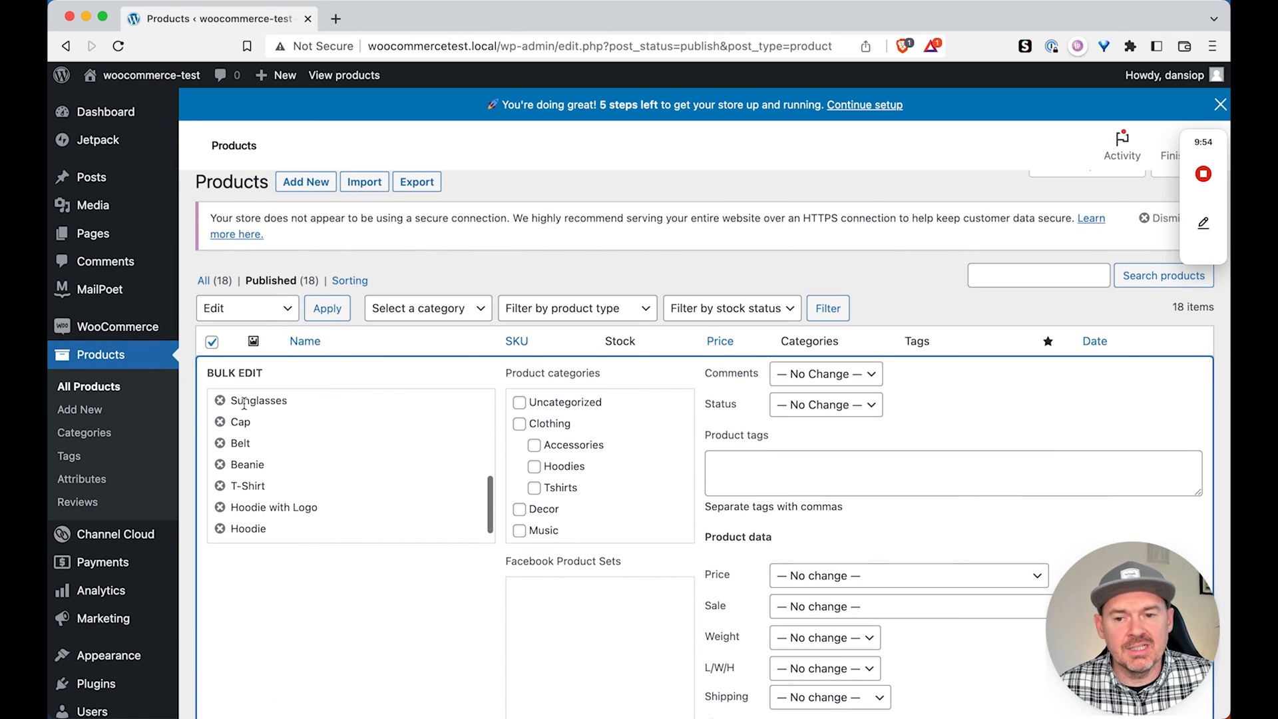
scroll("down", 3)
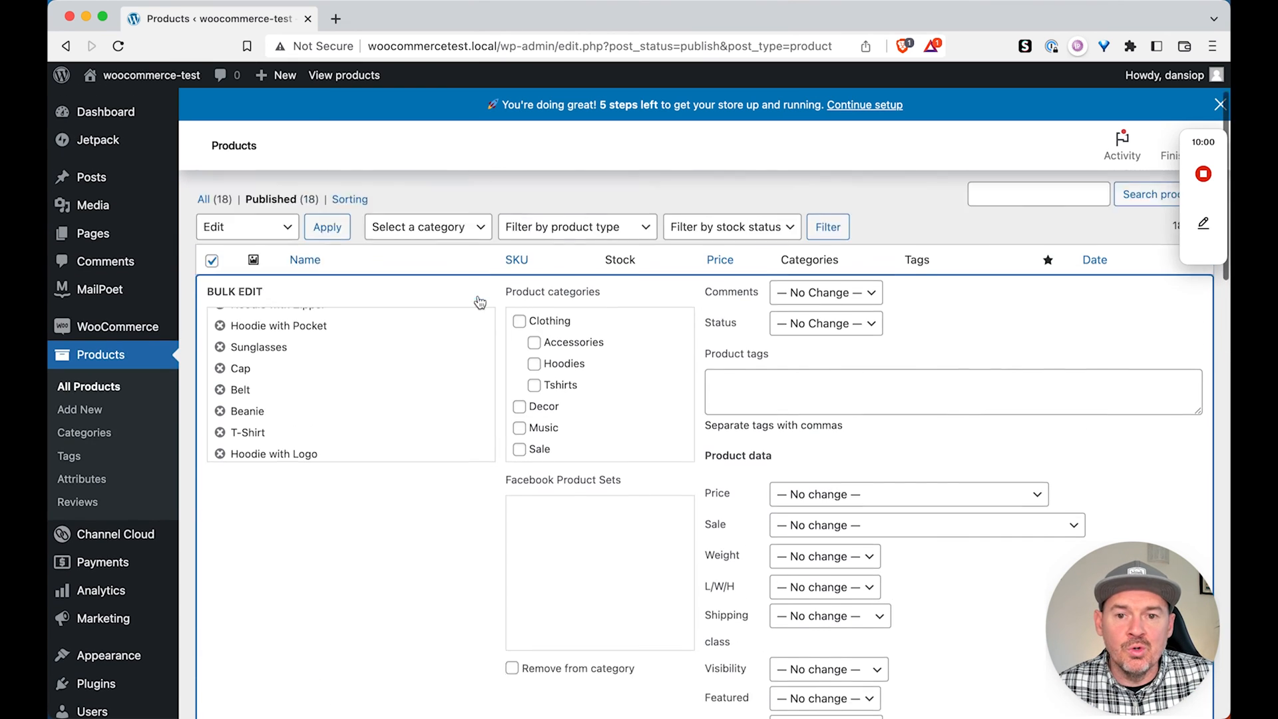
- Tick Sale with Remove from category and update all products
left_click(519, 450)
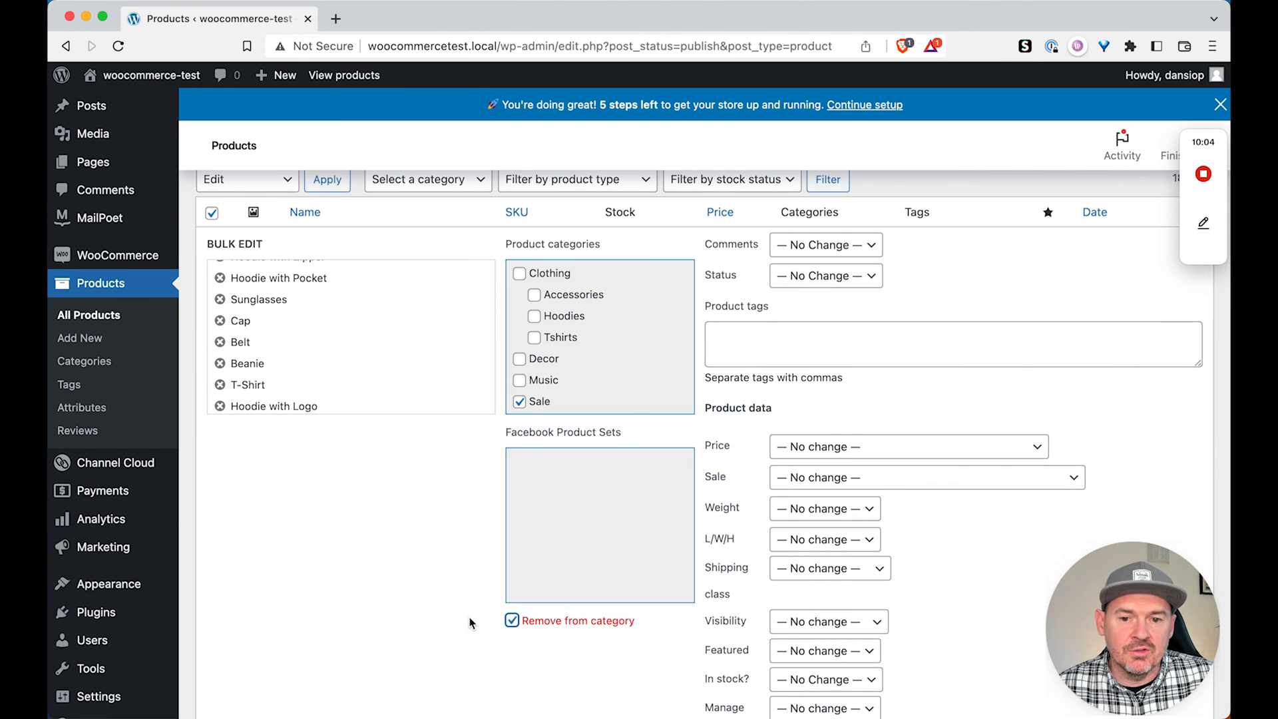
scroll("down", 3)
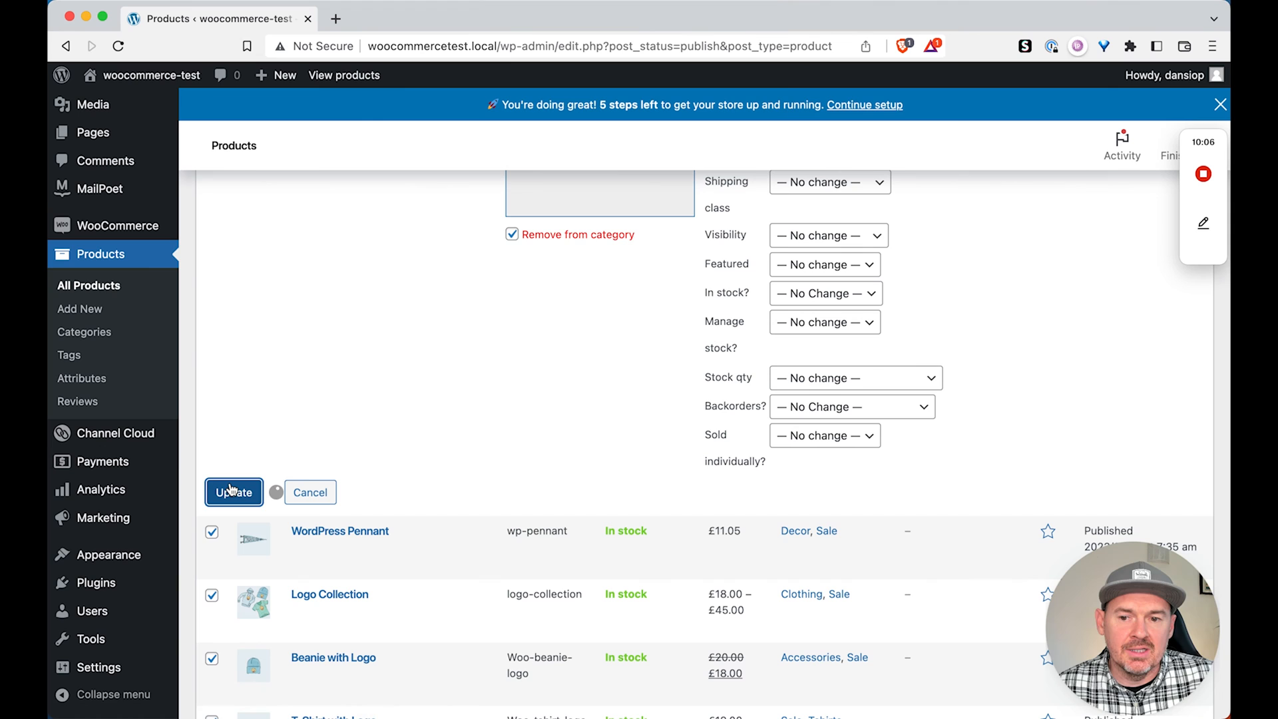
left_click(233, 491)
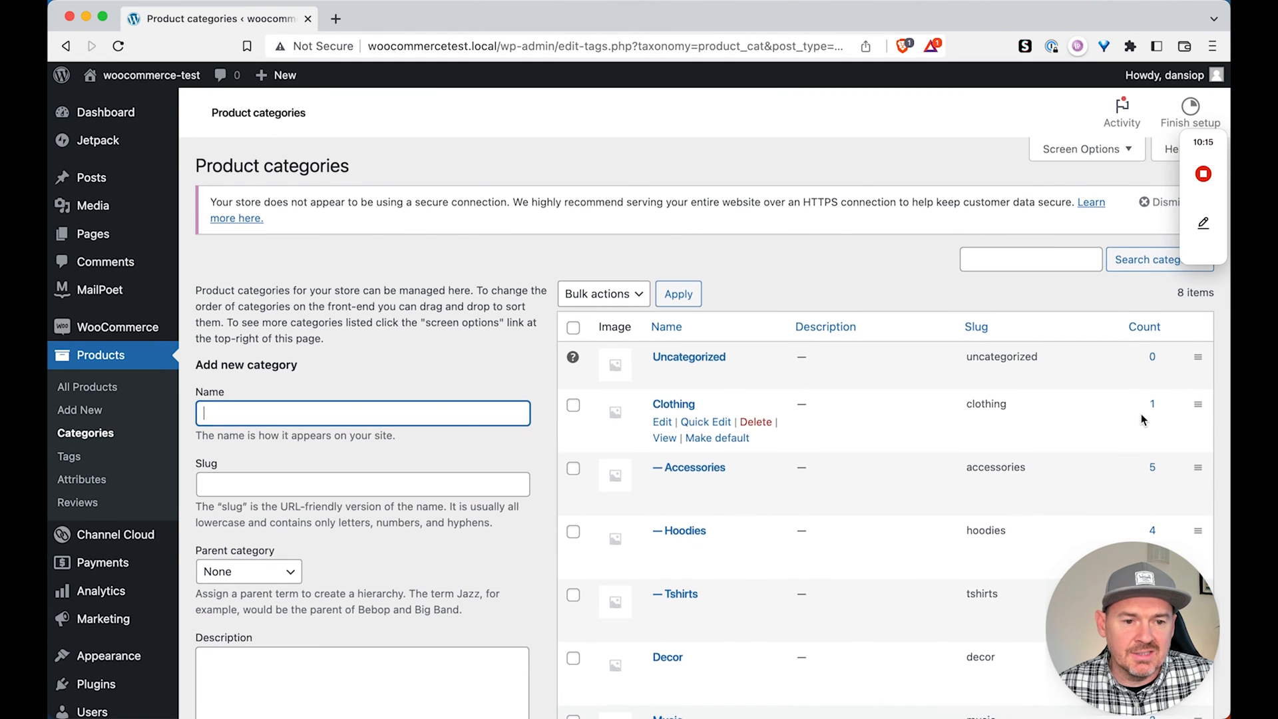
scroll("down", 3)
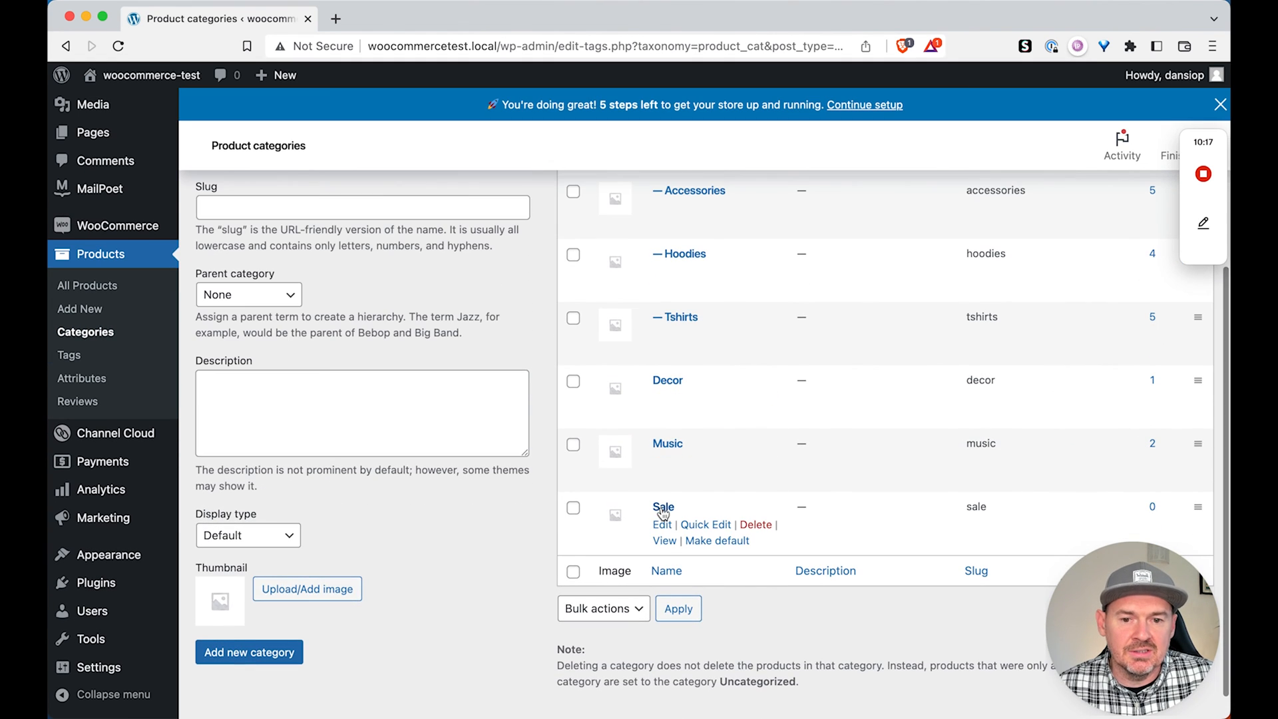
mouse_move(1151, 518)
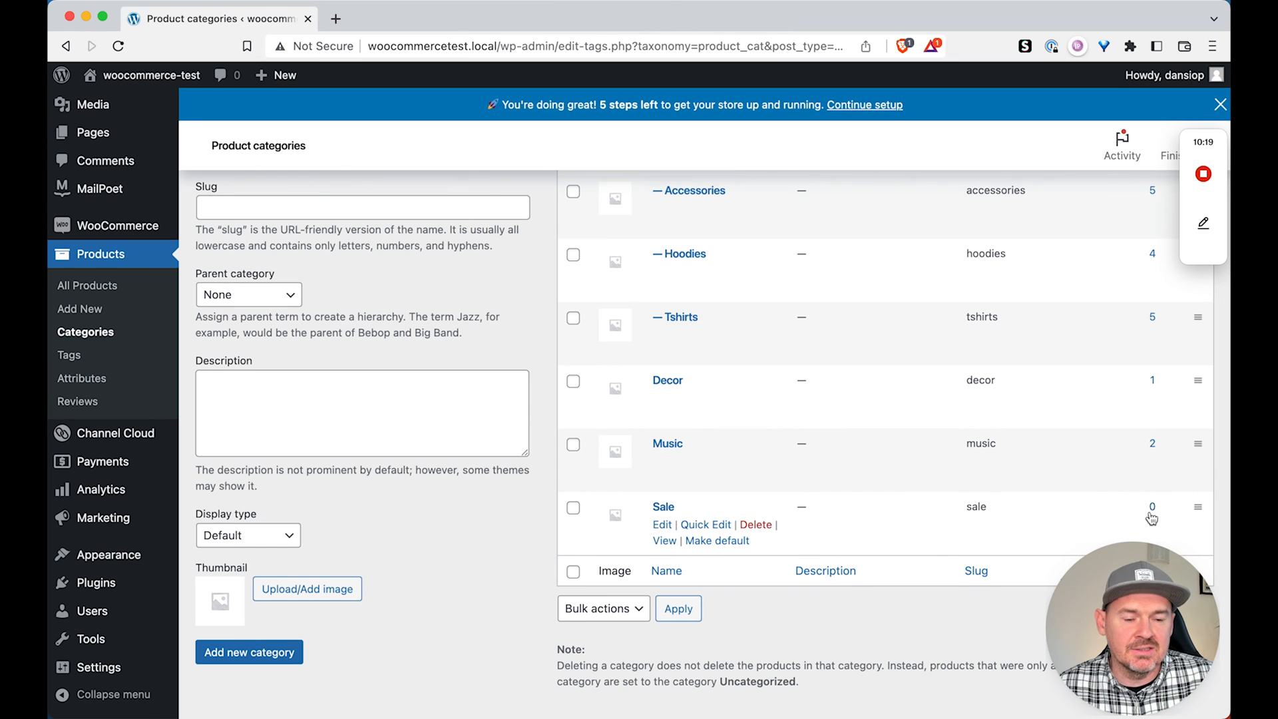